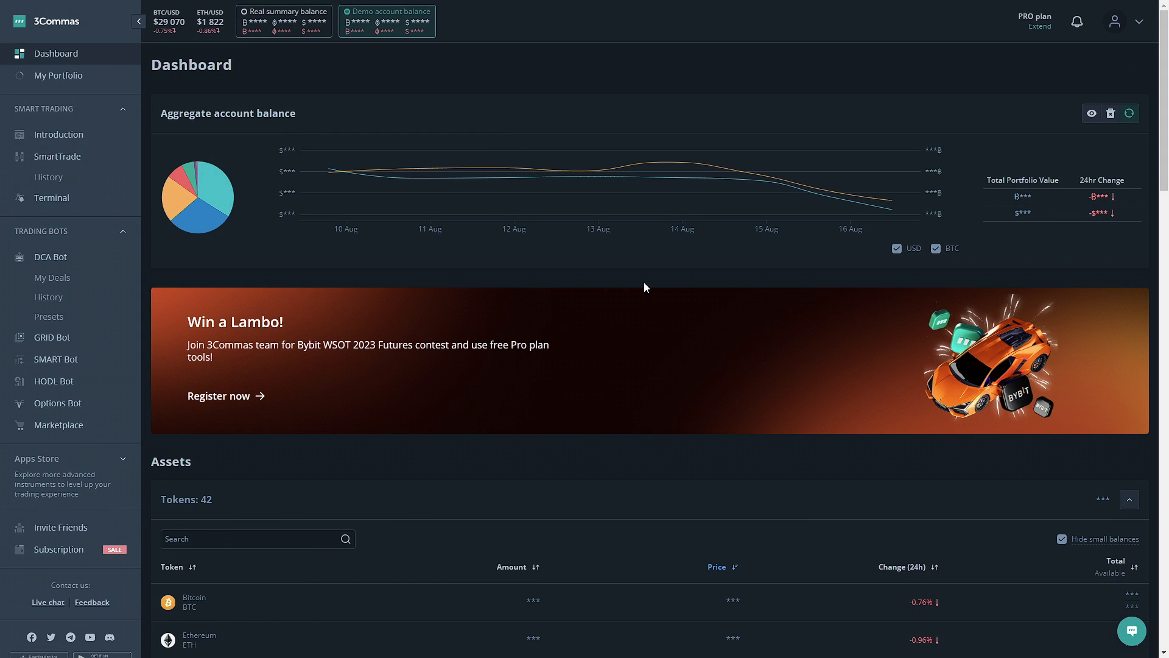
pyautogui.moveTo(609, 279)
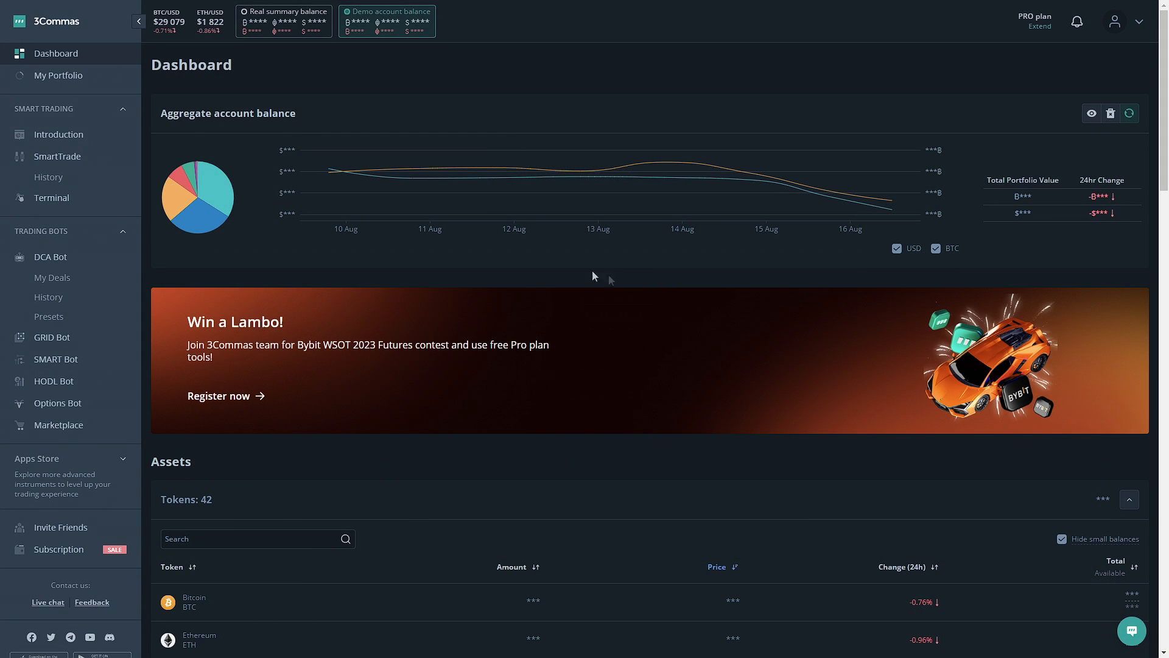
pyautogui.moveTo(57, 156)
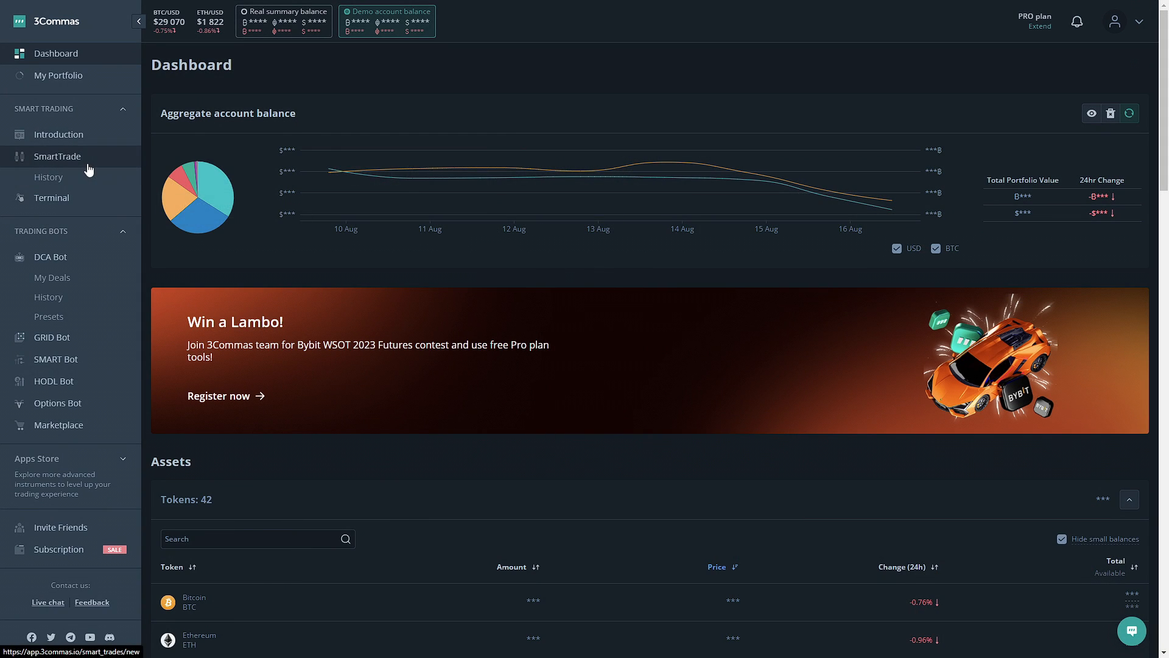
# - Open the SmartTrade terminal from the Smart Trading sidebar section
pyautogui.click(58, 155)
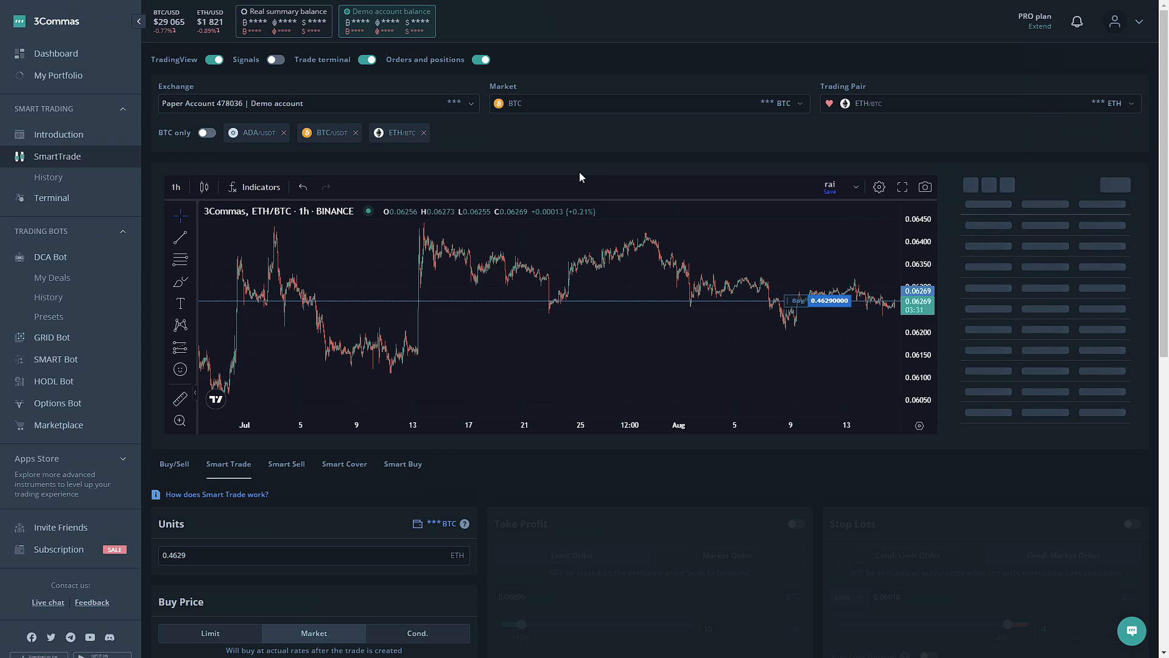
# - Browse the trade-type tabs, then switch the market to USDT and the pair to BTC/USDT
pyautogui.click(344, 462)
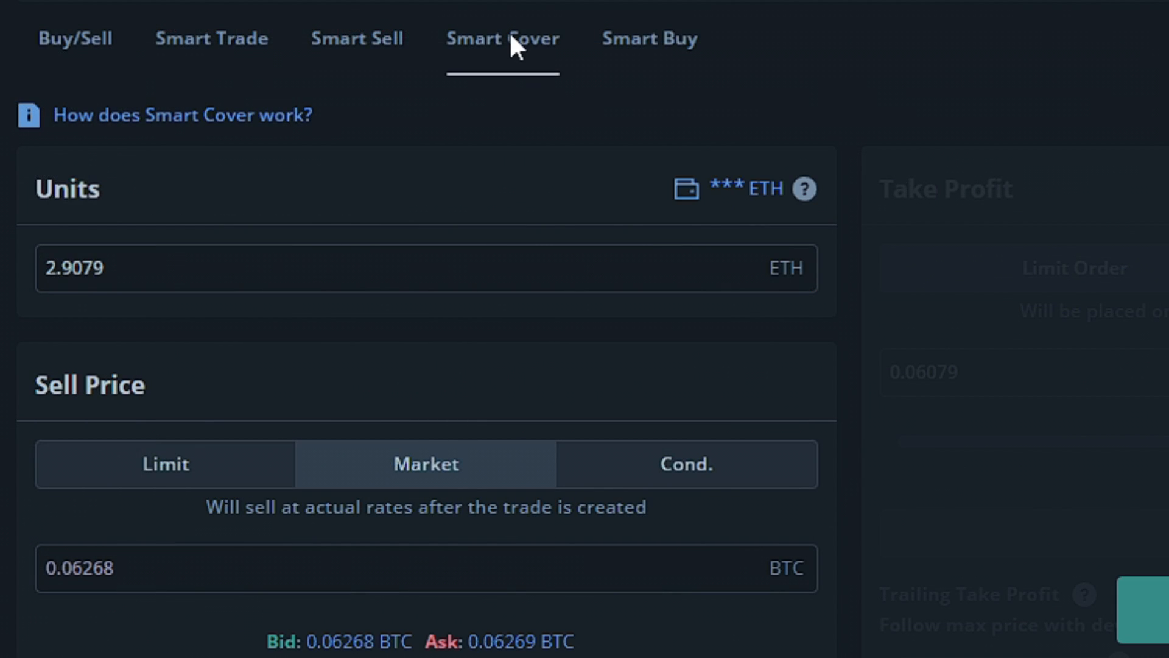
pyautogui.click(649, 39)
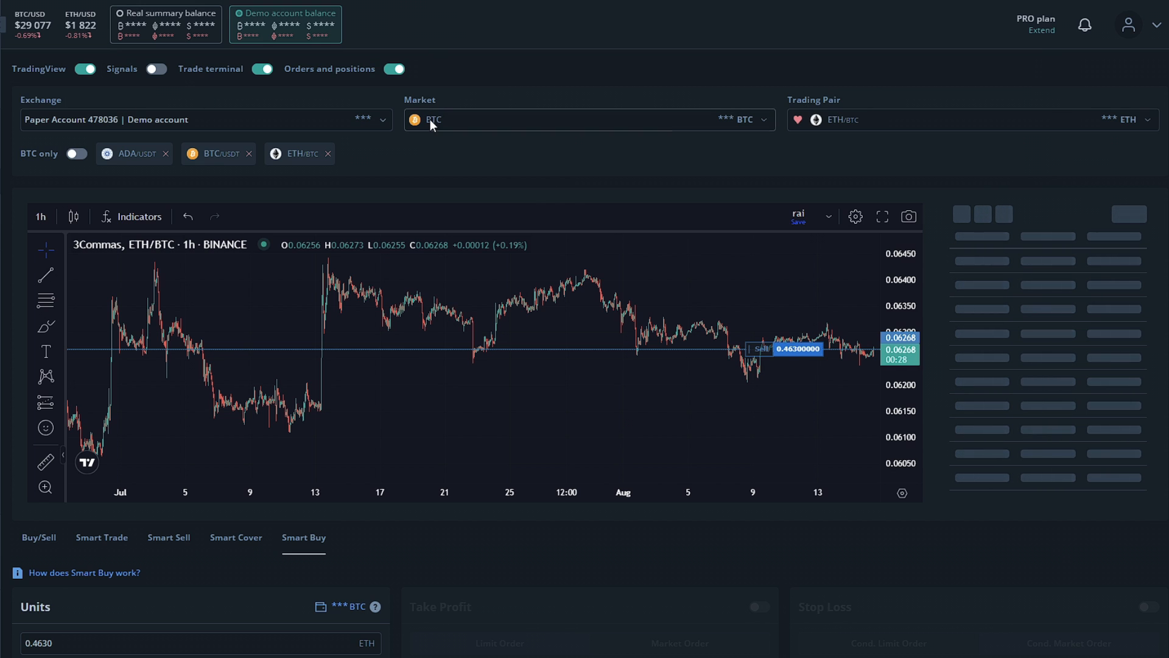
pyautogui.click(431, 119)
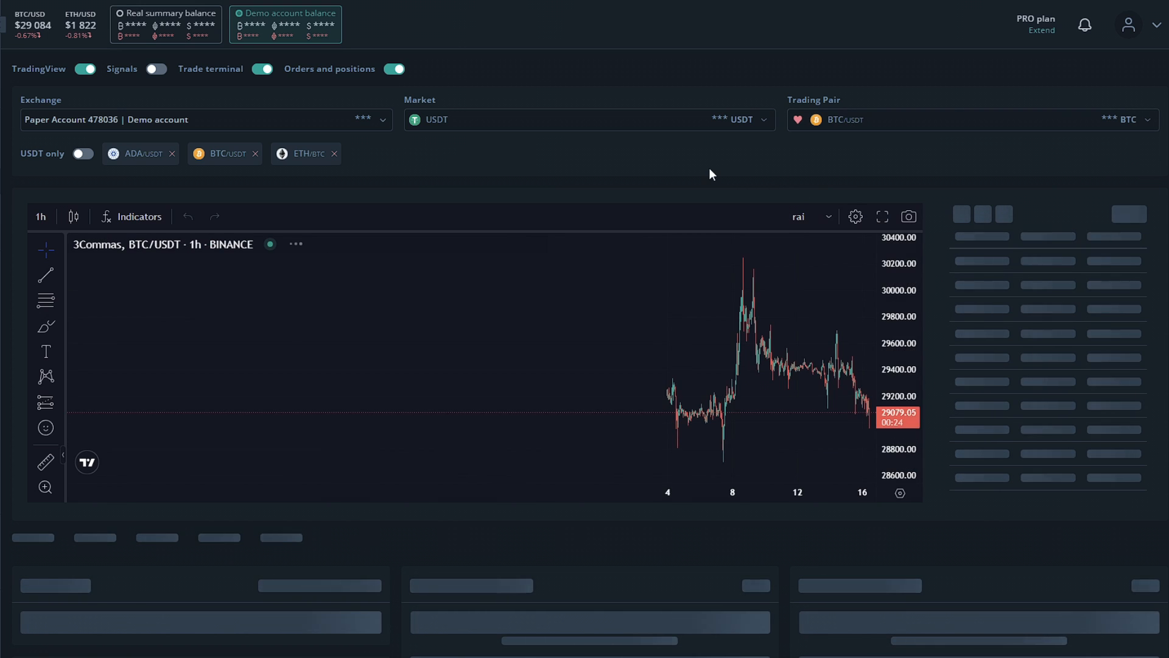
# - In the Smart Buy form, set a 29000 USDT sold-for price and enable take profit (-7%, 26970 USDT)
pyautogui.scroll(-3)
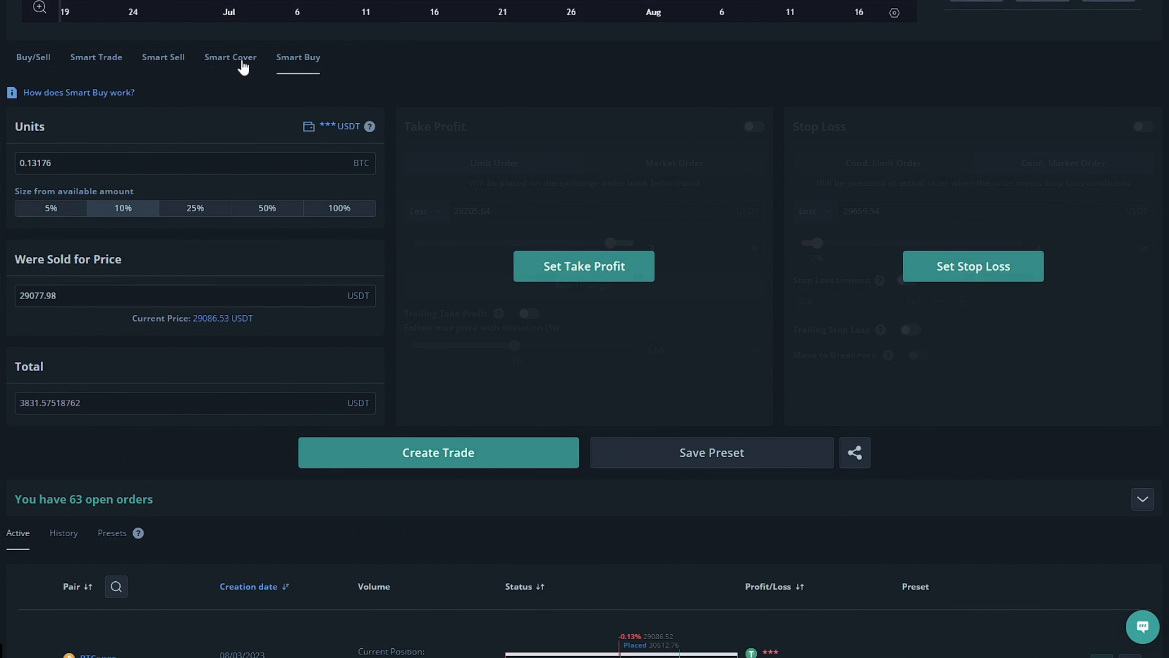
pyautogui.click(231, 58)
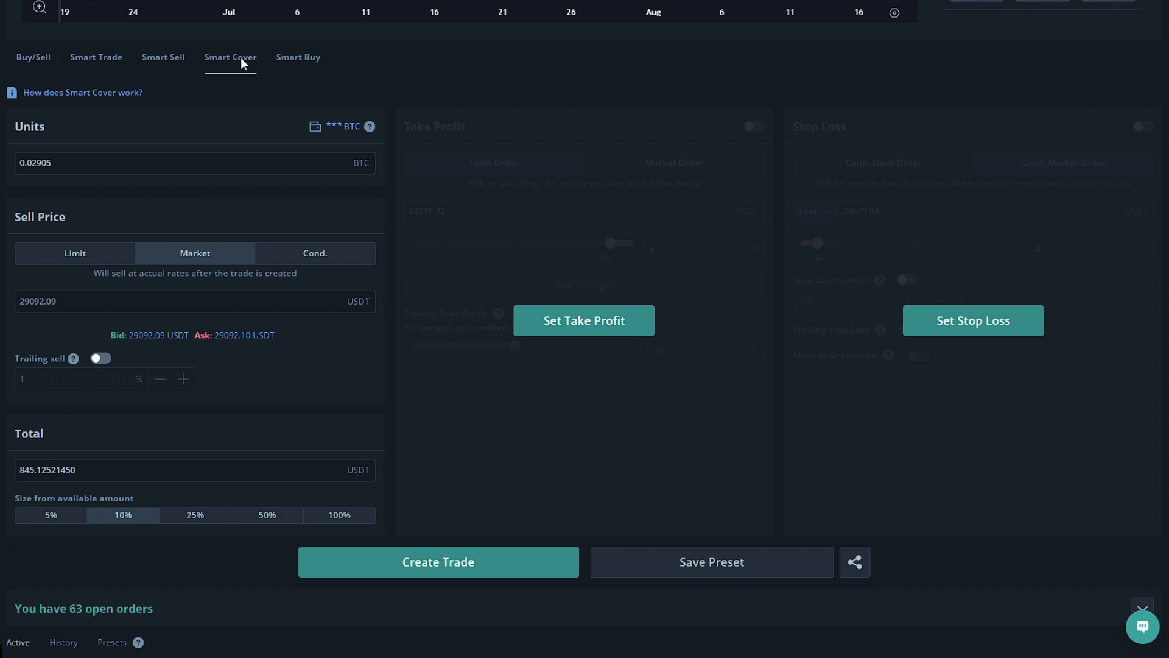
pyautogui.click(298, 57)
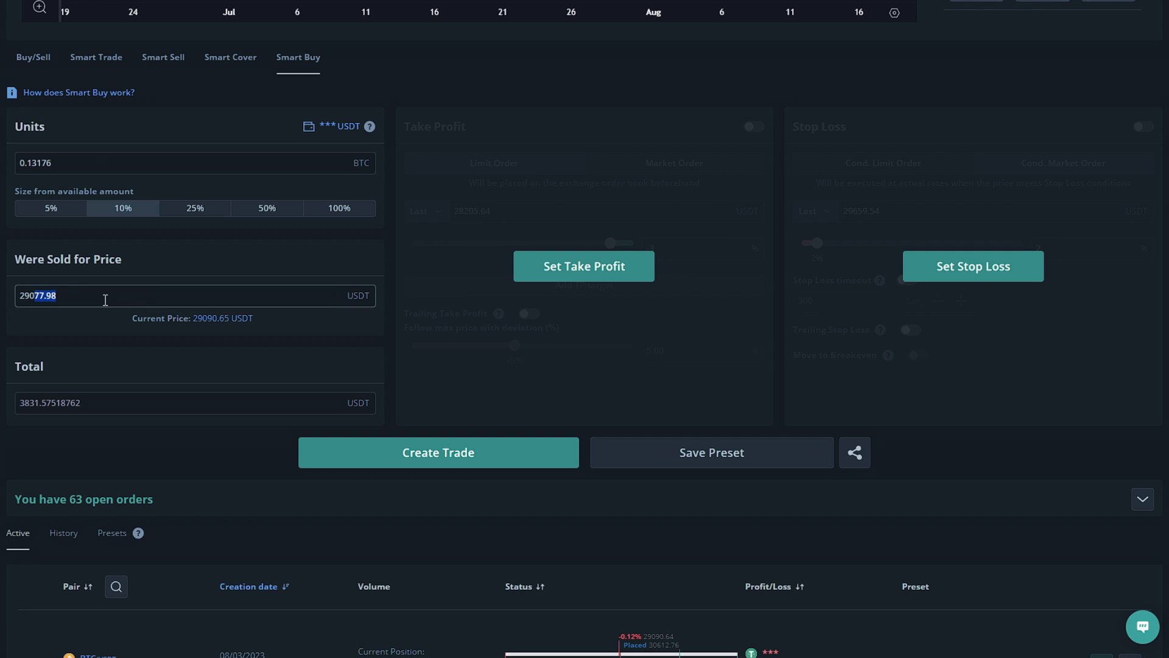
pyautogui.write('29000')
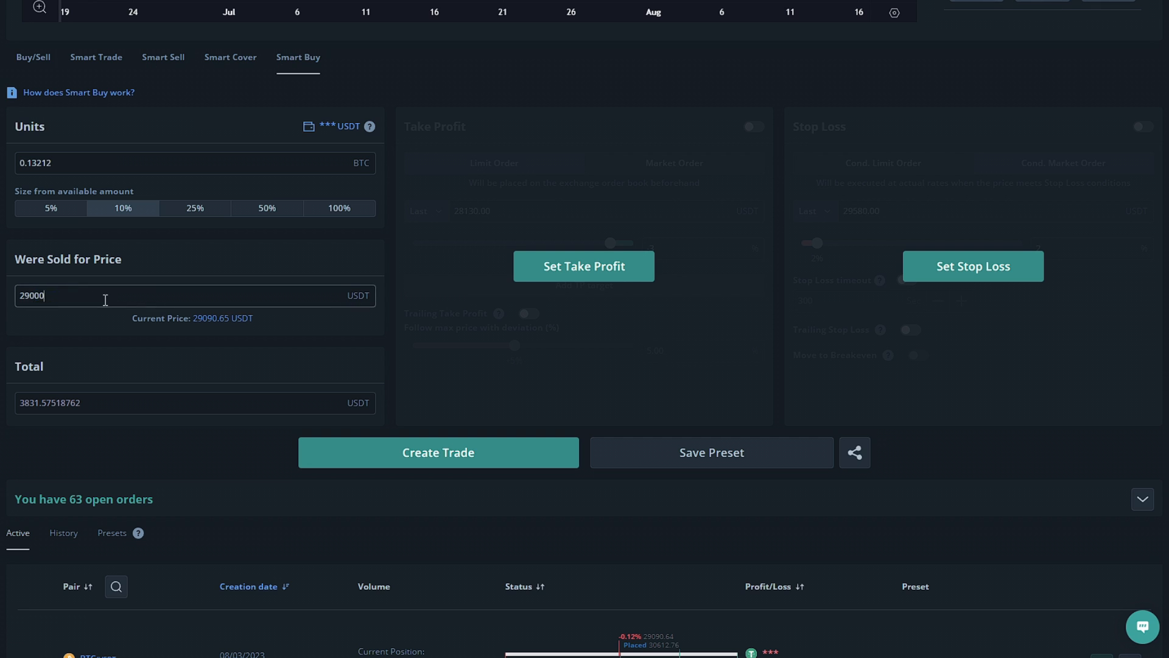
pyautogui.click(753, 126)
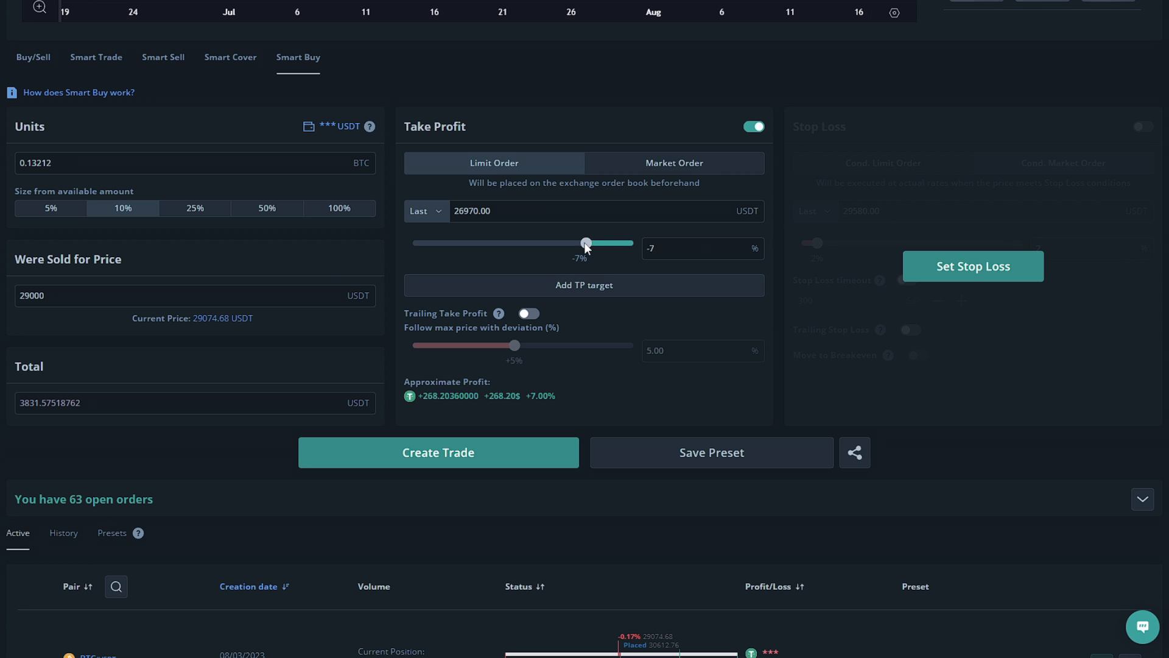
pyautogui.moveTo(608, 278)
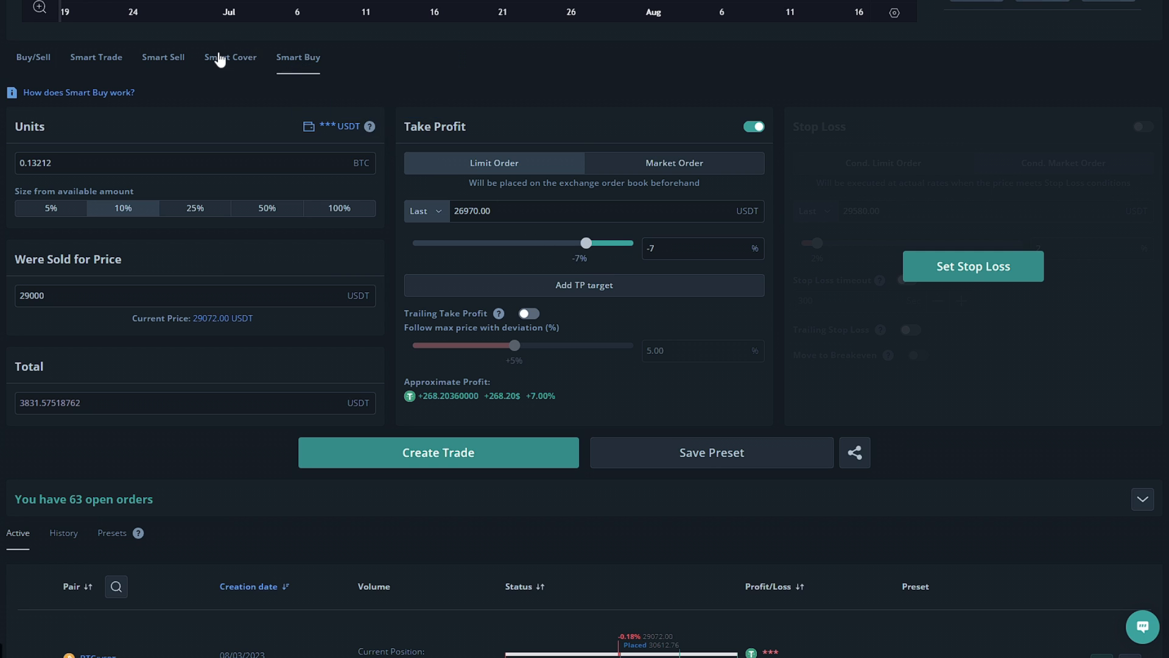
# - Switch to Smart Cover and set units to 0.1 BTC, totalling about 2907.6 USDT
pyautogui.click(230, 57)
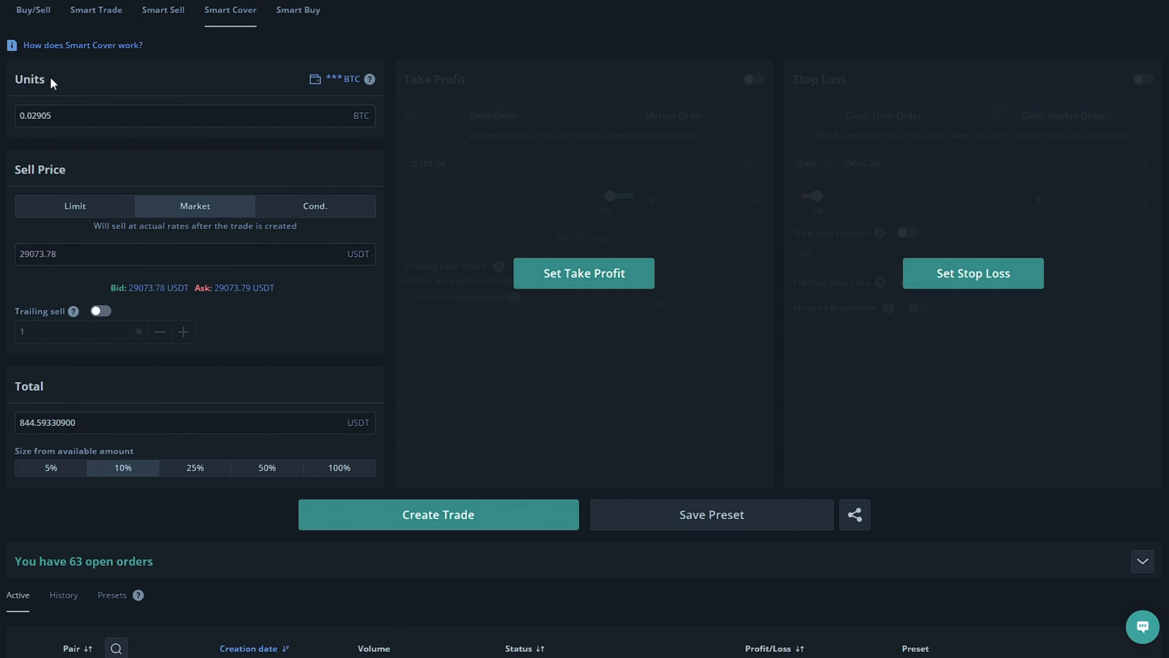
pyautogui.moveTo(58, 102)
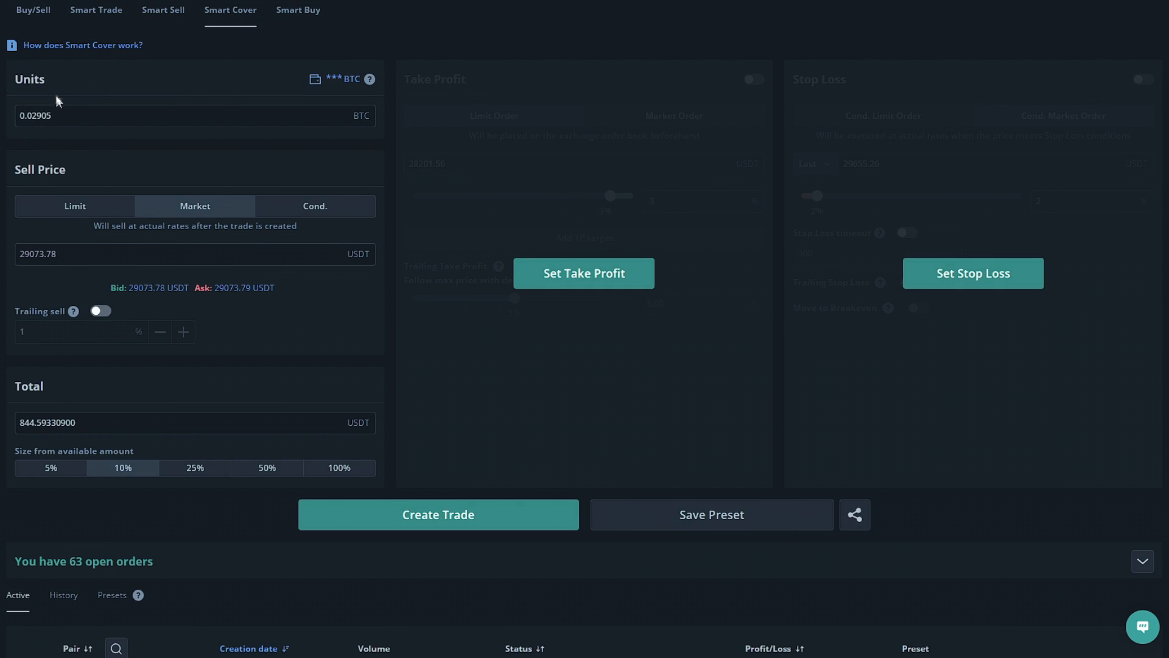
pyautogui.doubleClick(44, 115)
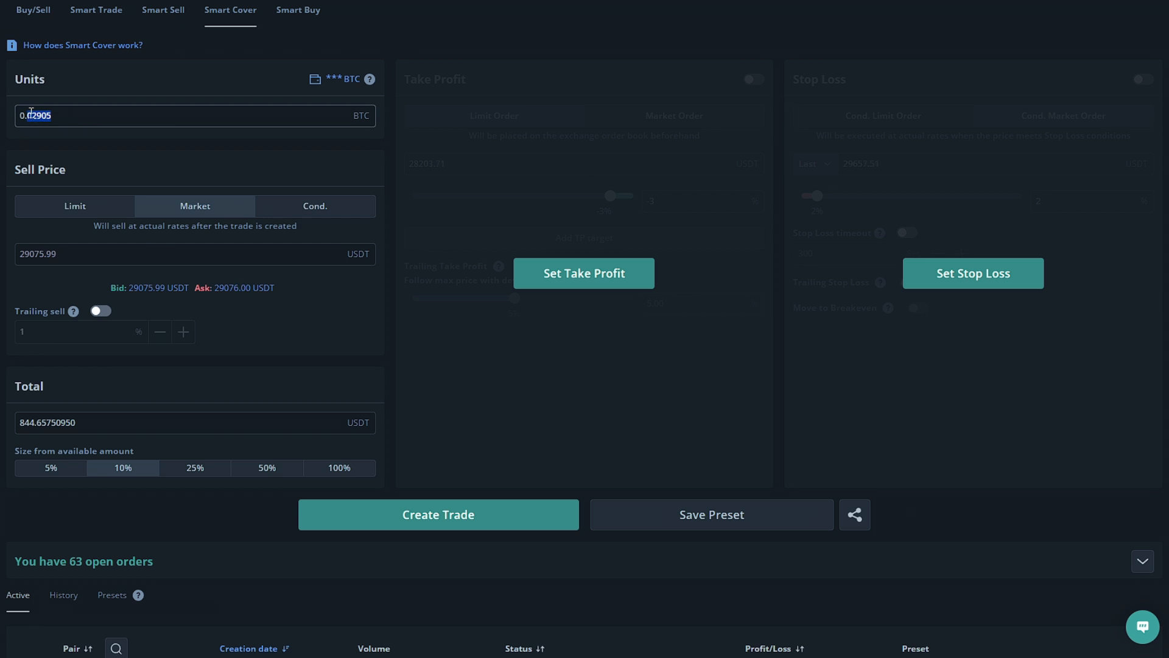
pyautogui.write('0.1')
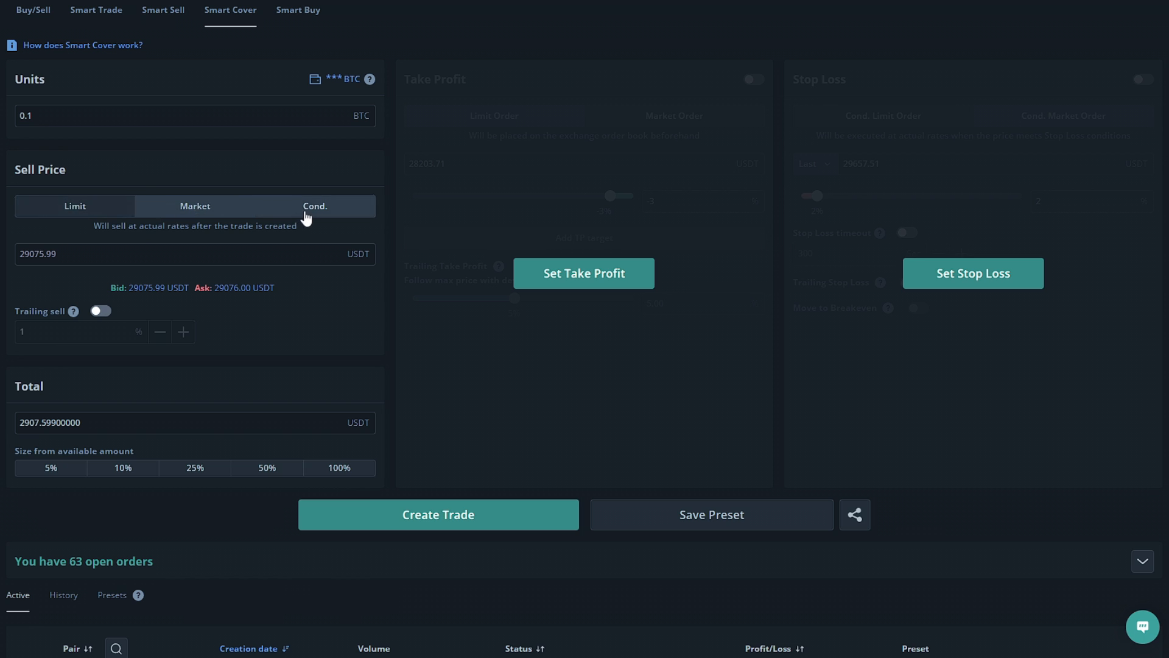
pyautogui.click(74, 206)
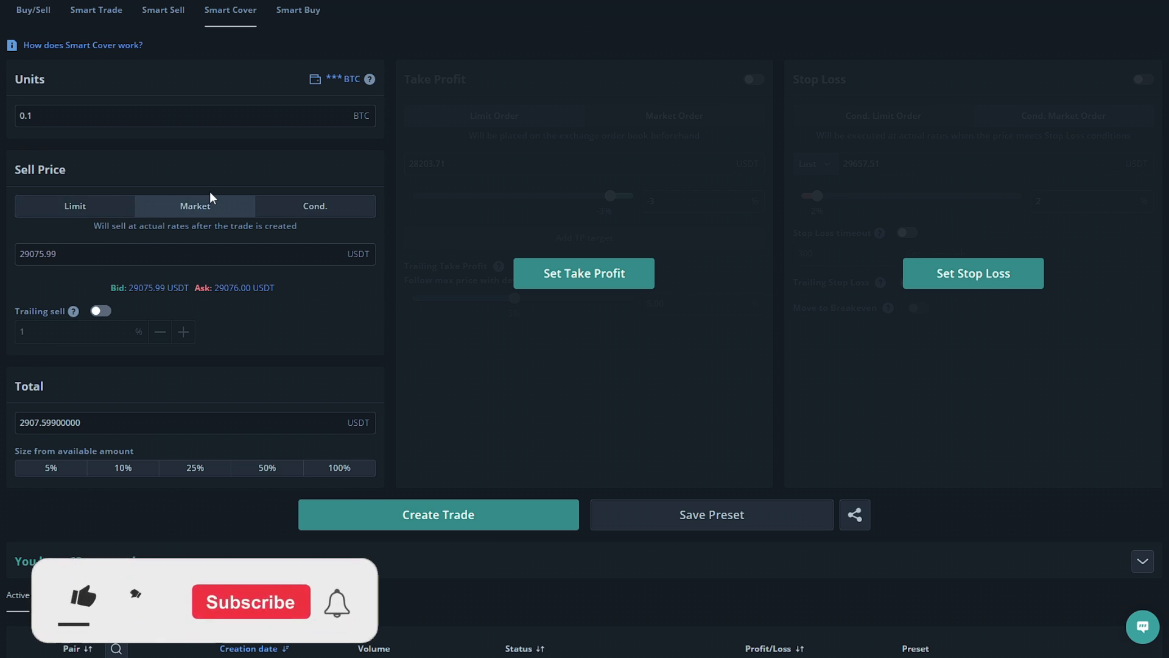
pyautogui.click(83, 601)
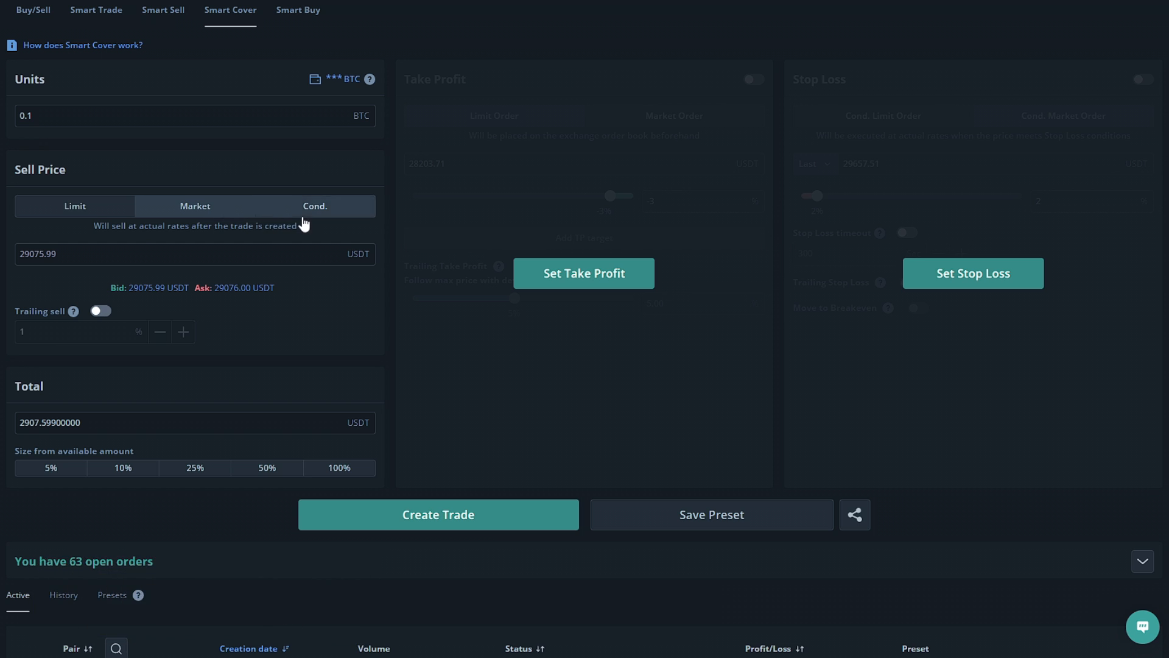
# - Make the sell a conditional market order triggered at 29000 USDT
pyautogui.click(315, 206)
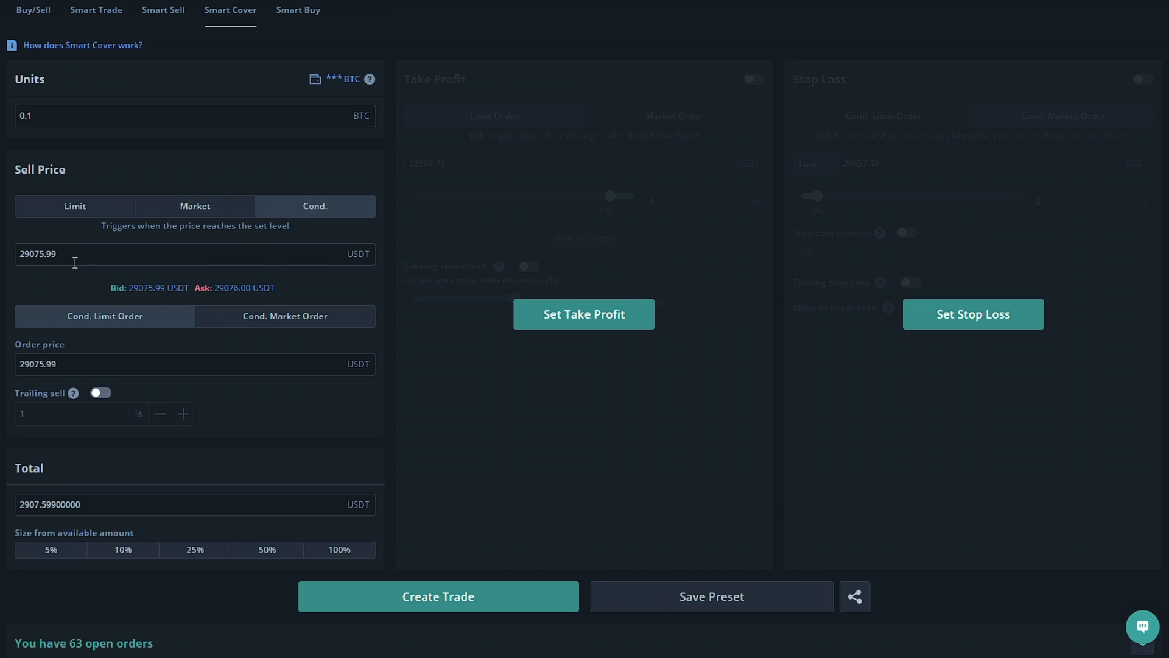
pyautogui.moveTo(83, 279)
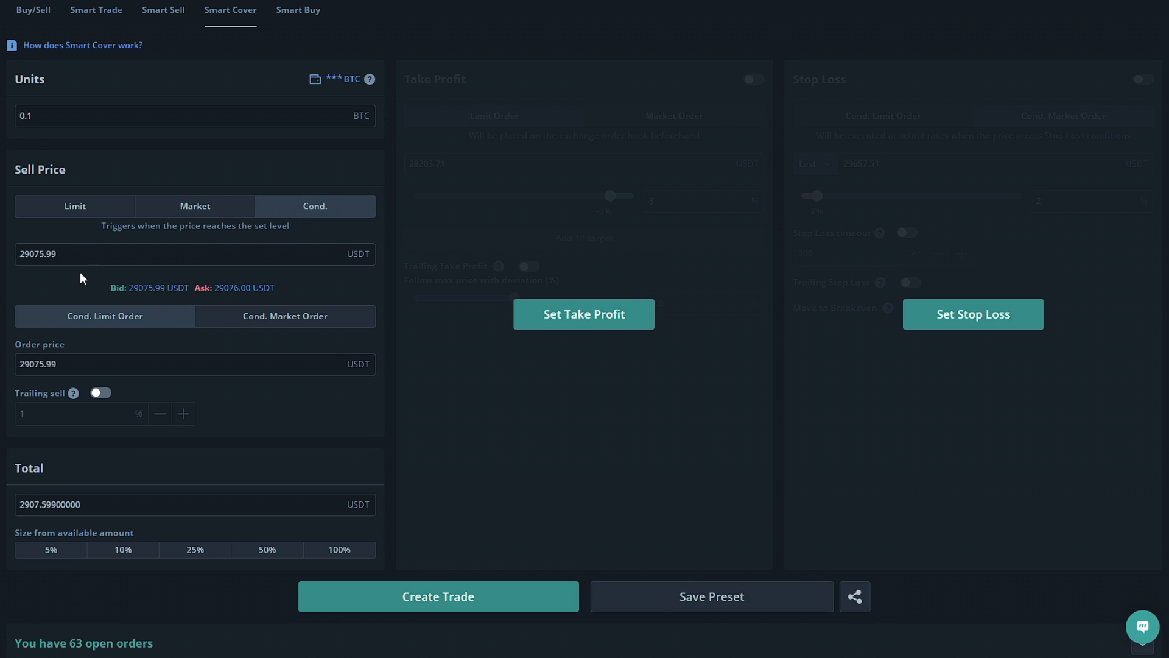
pyautogui.moveTo(231, 320)
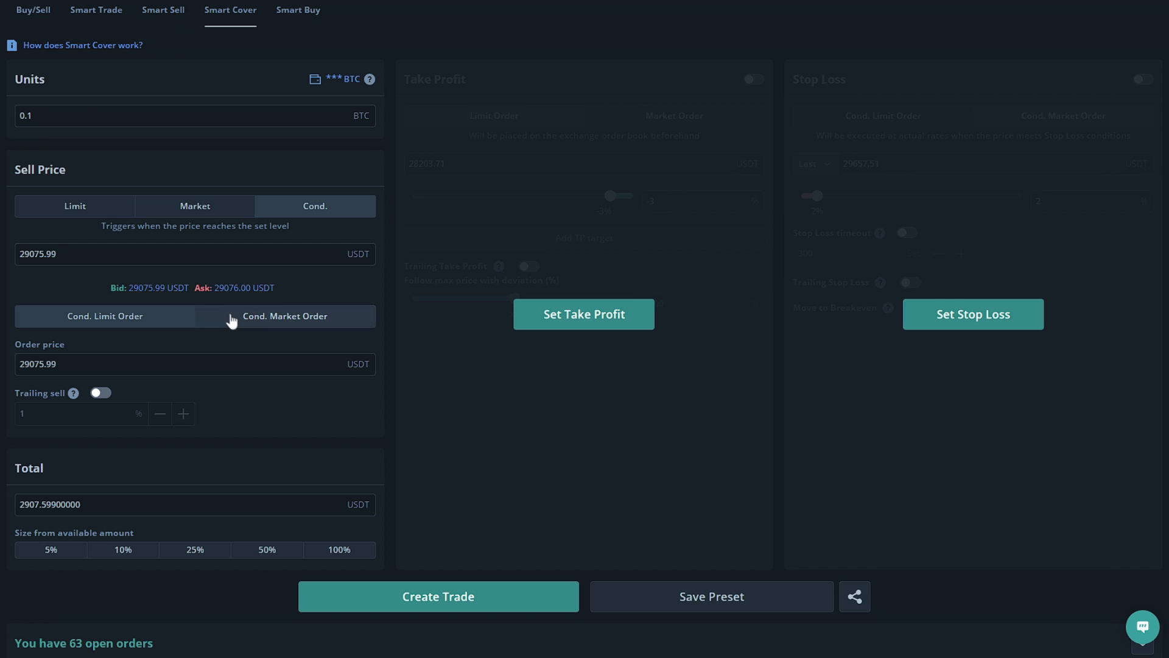
pyautogui.click(285, 315)
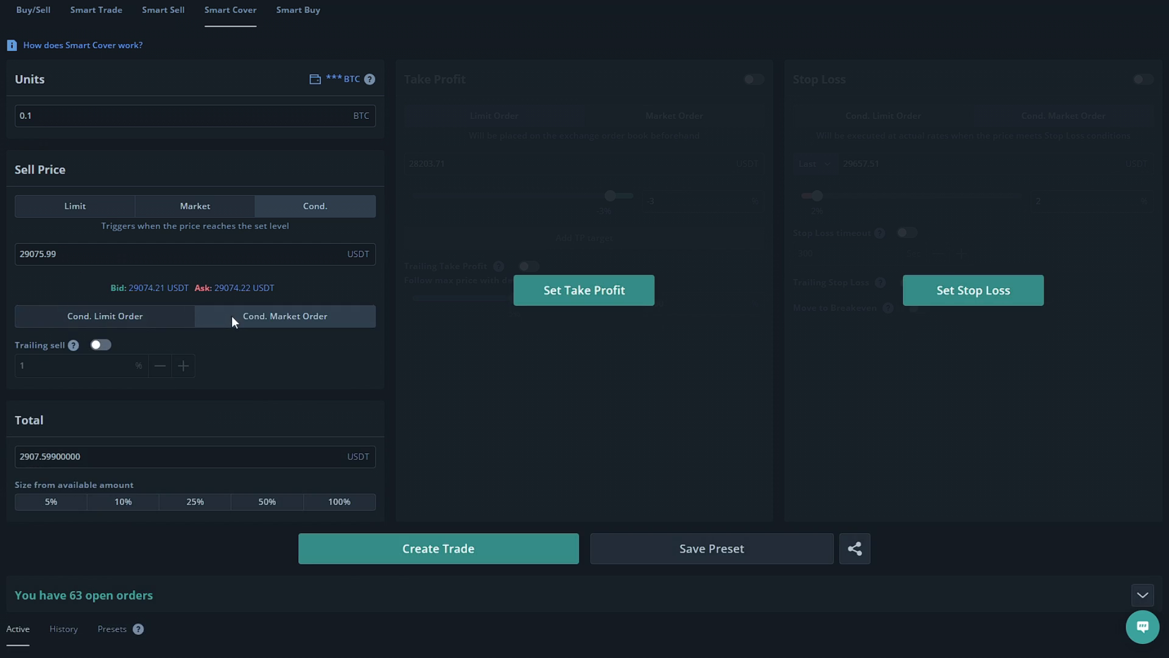
pyautogui.write('2900')
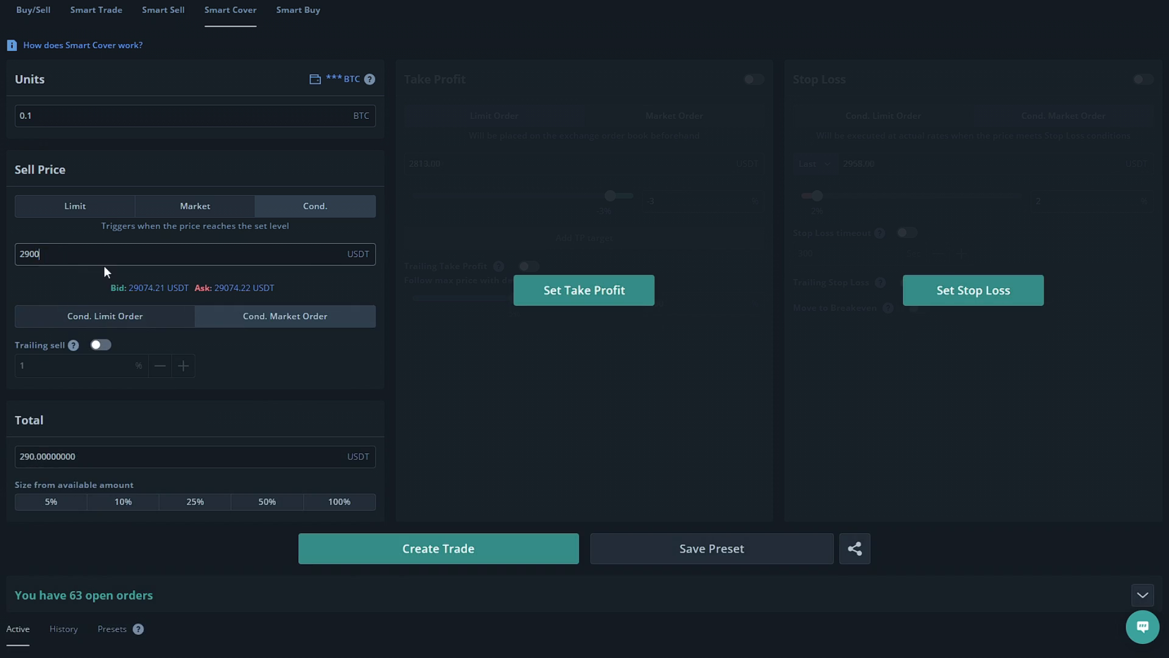
pyautogui.write('0')
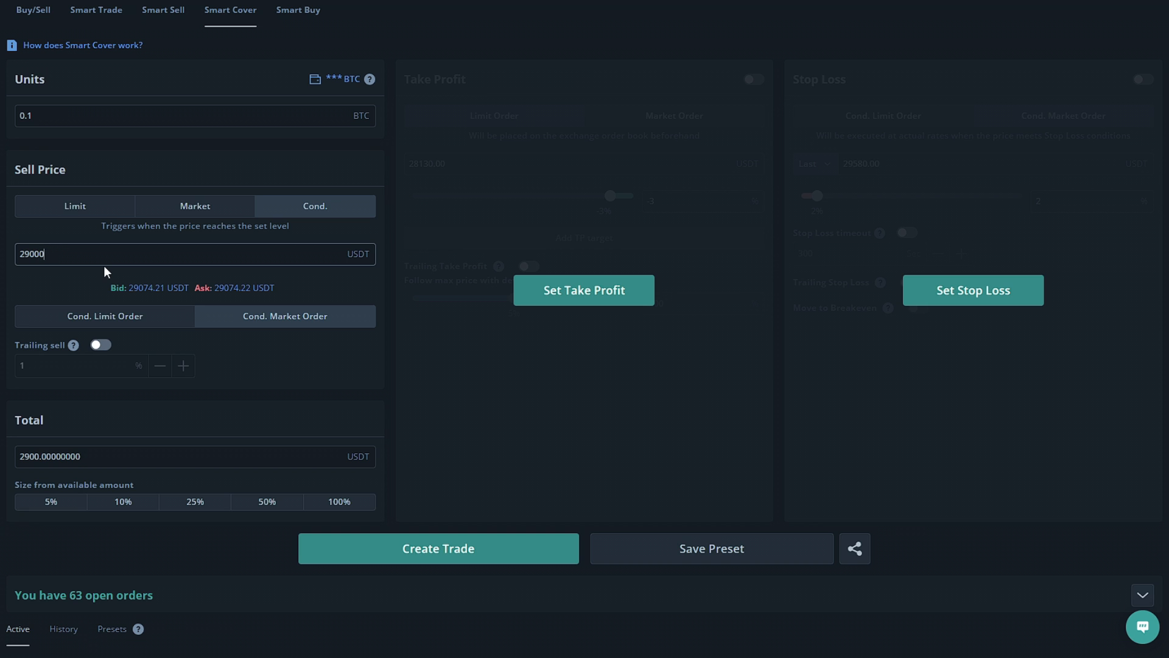
pyautogui.moveTo(45, 429)
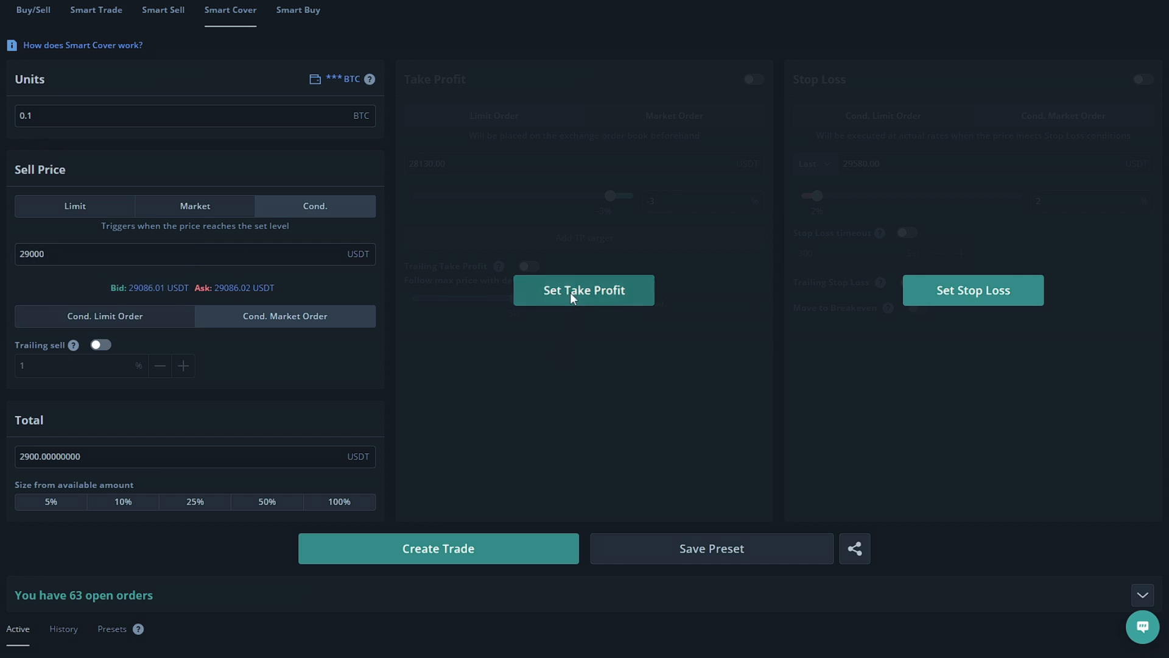
# - Enable a -5% take profit at 27550 USDT, then create and confirm the Smart Cover trade
pyautogui.click(584, 290)
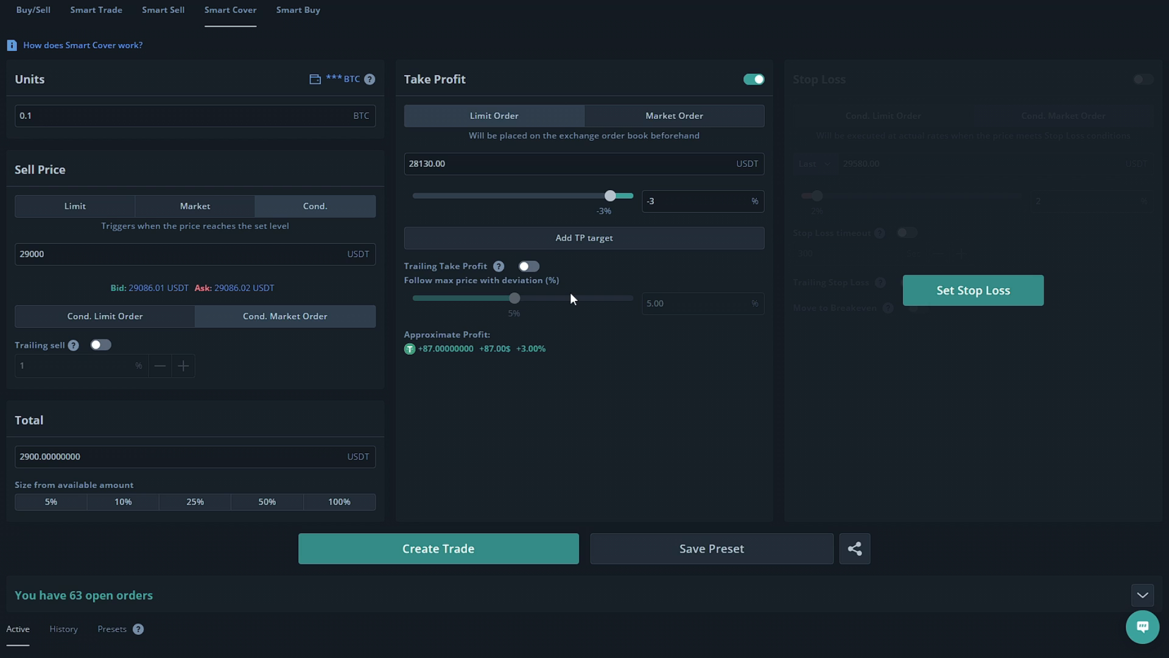
pyautogui.moveTo(569, 310)
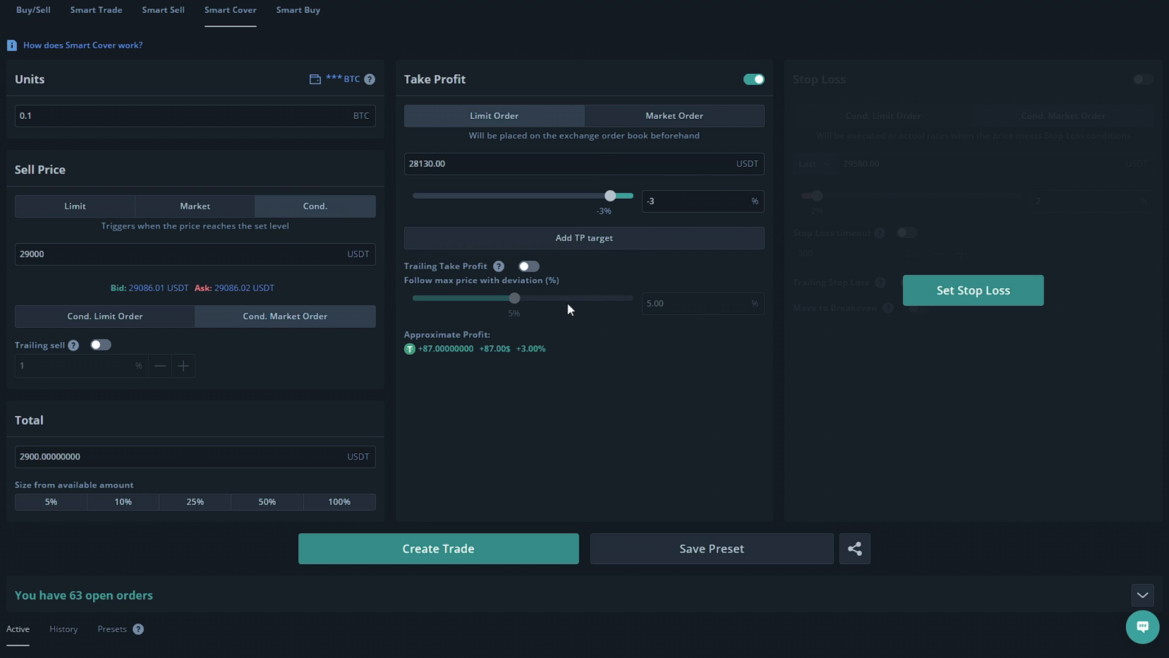
pyautogui.moveTo(455, 182)
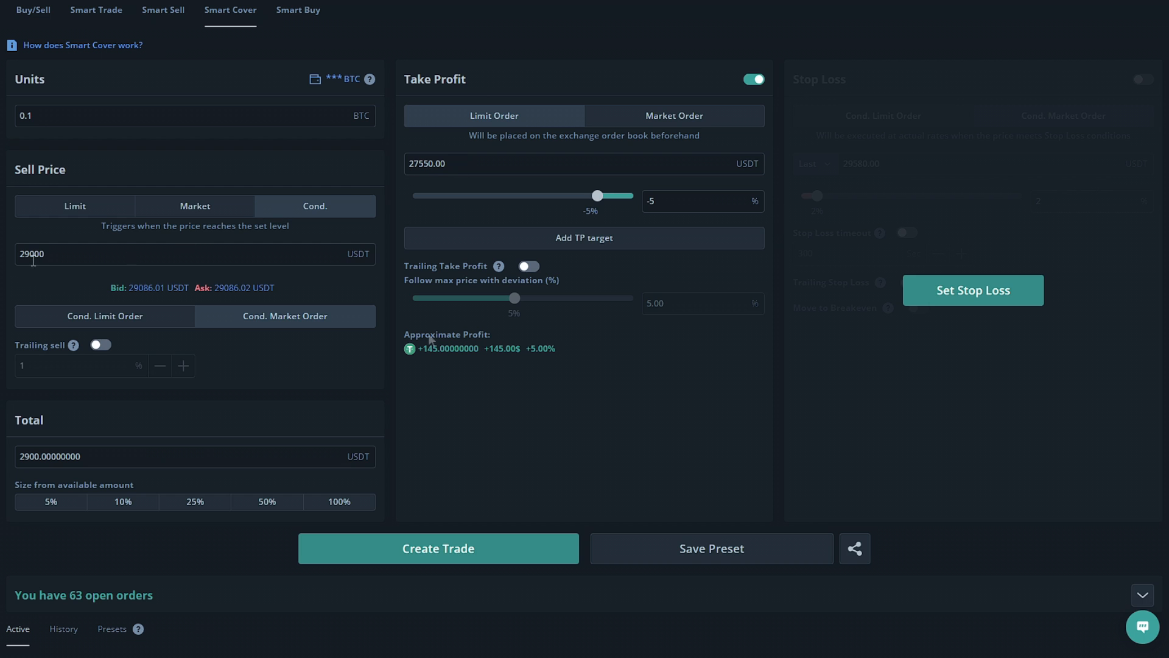
pyautogui.moveTo(472, 341)
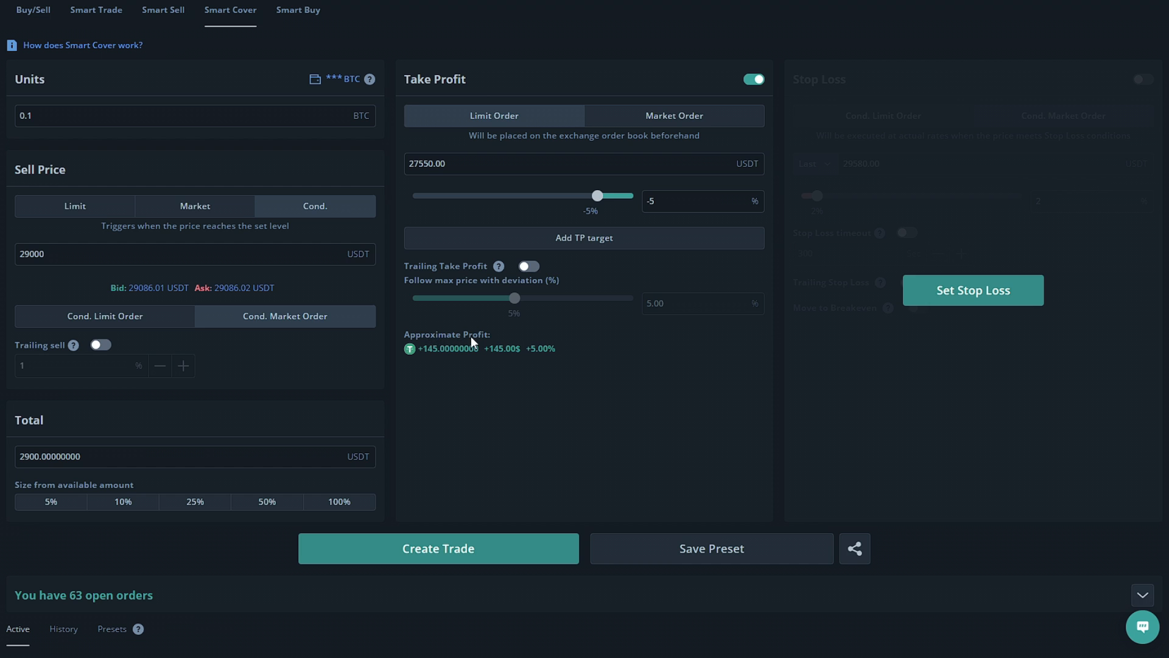
pyautogui.moveTo(524, 358)
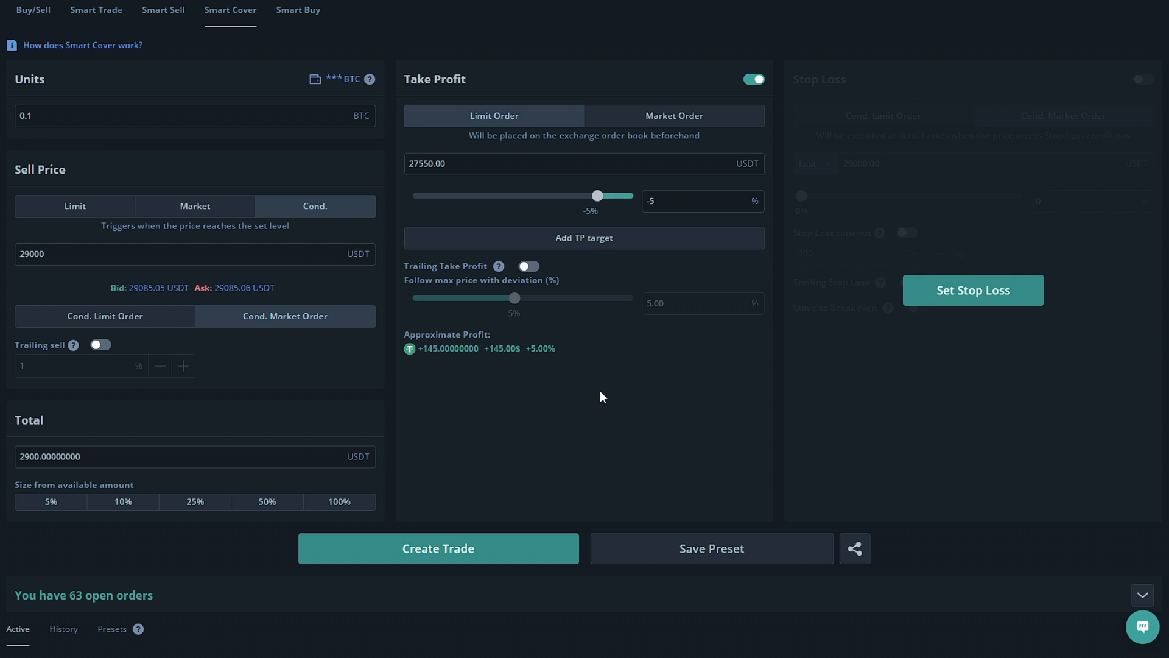
pyautogui.moveTo(498, 544)
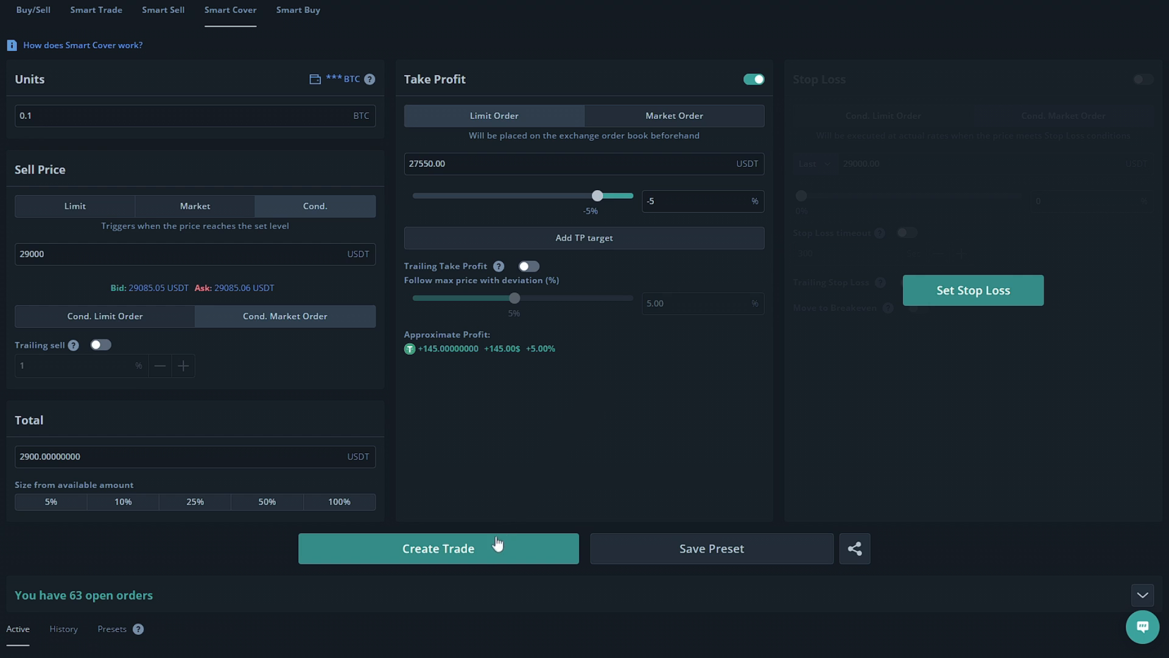
pyautogui.click(438, 548)
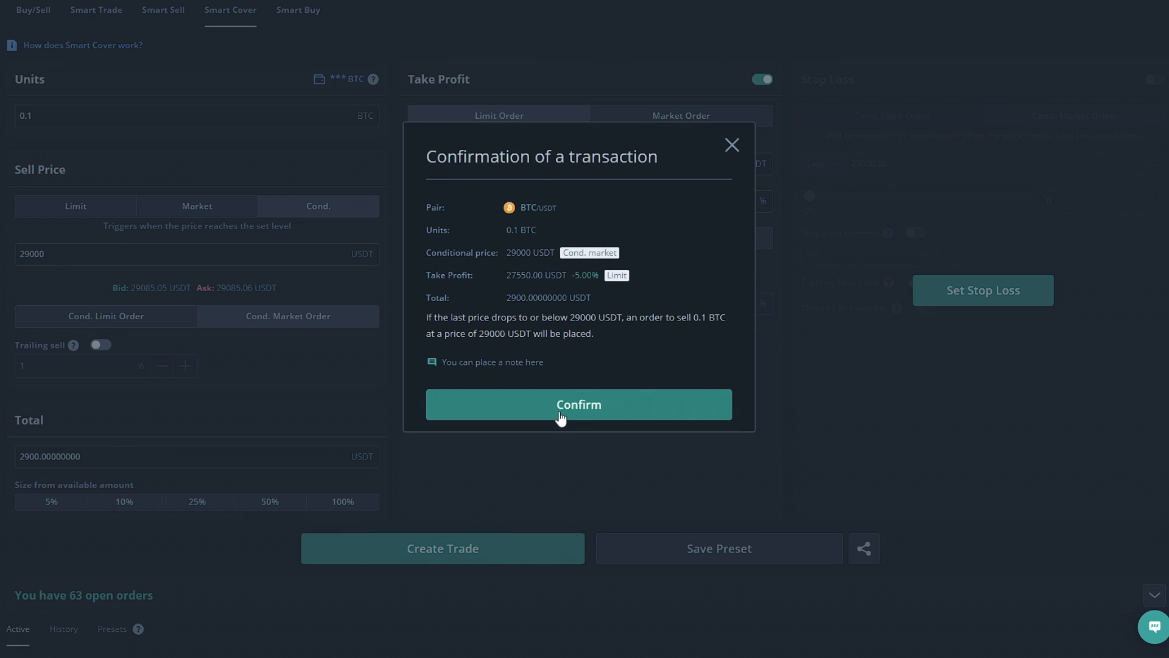
pyautogui.click(578, 404)
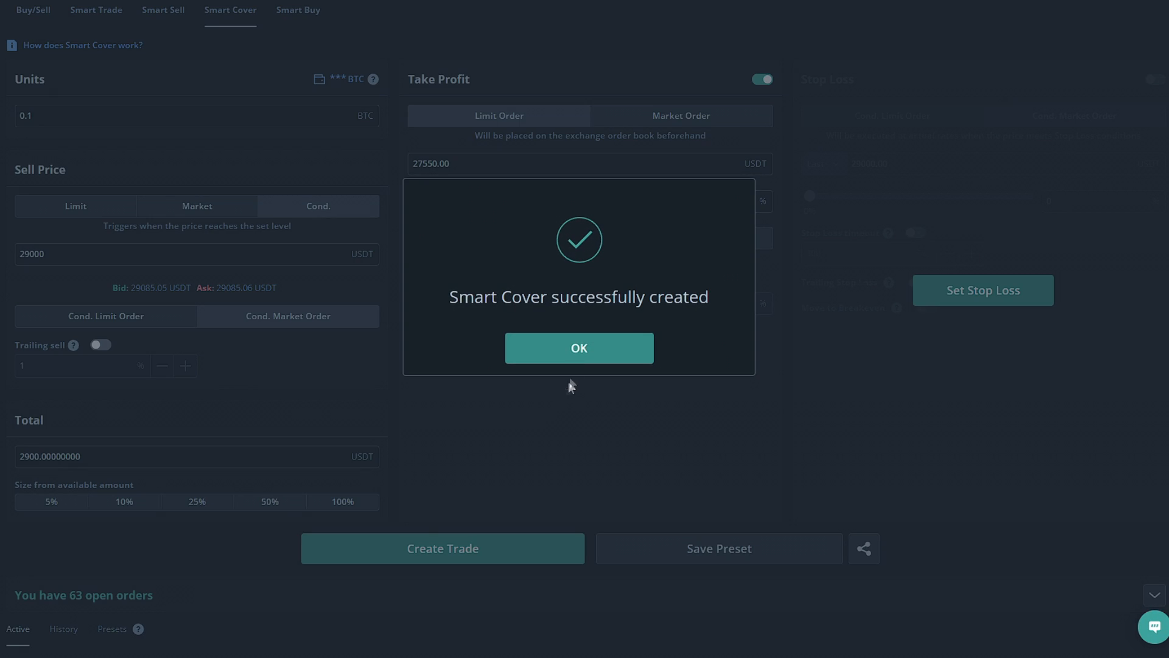
pyautogui.click(579, 347)
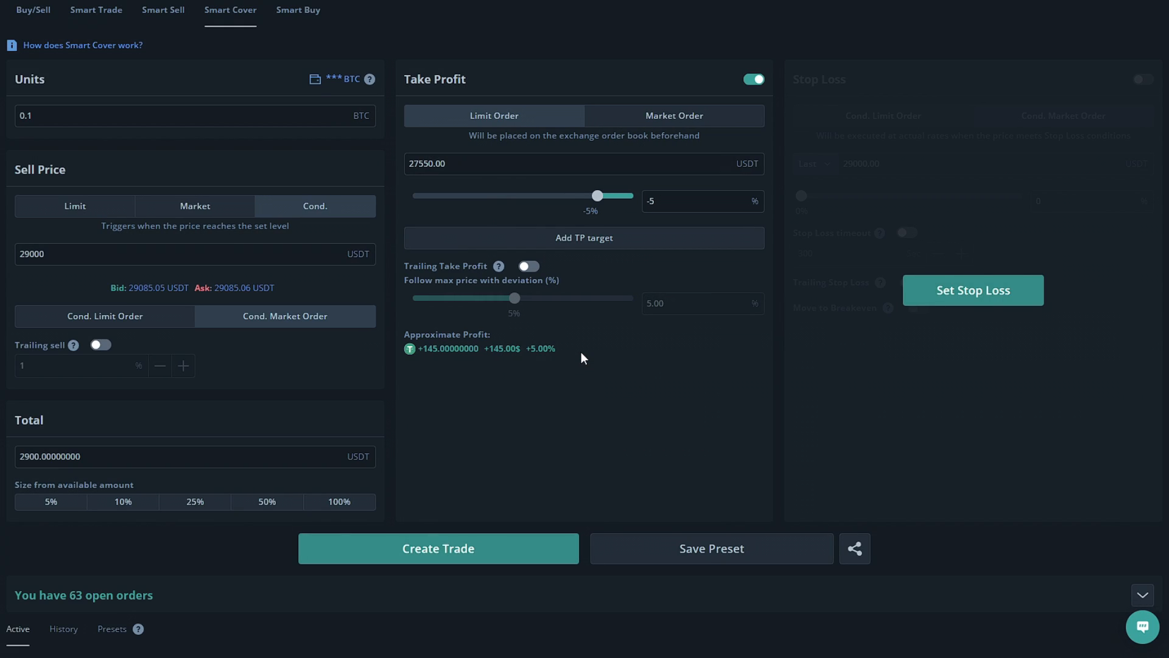
# - Expand the new BTC/USDT order to view its 29000 trigger and 27550 take profit
pyautogui.scroll(-3)
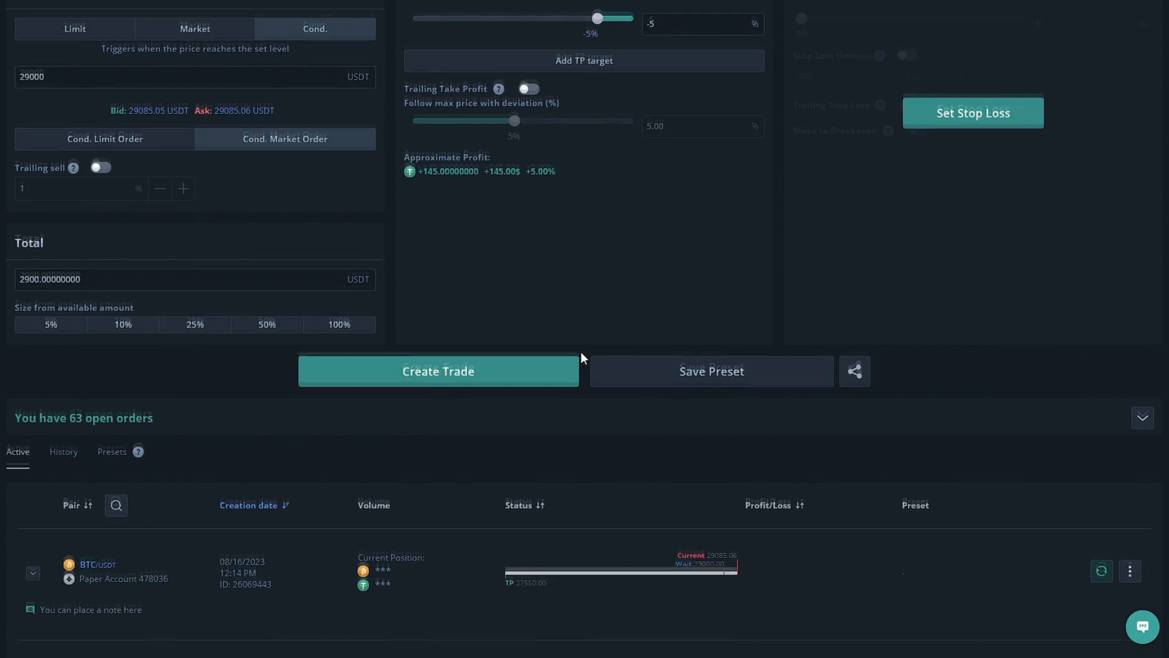
pyautogui.scroll(-3)
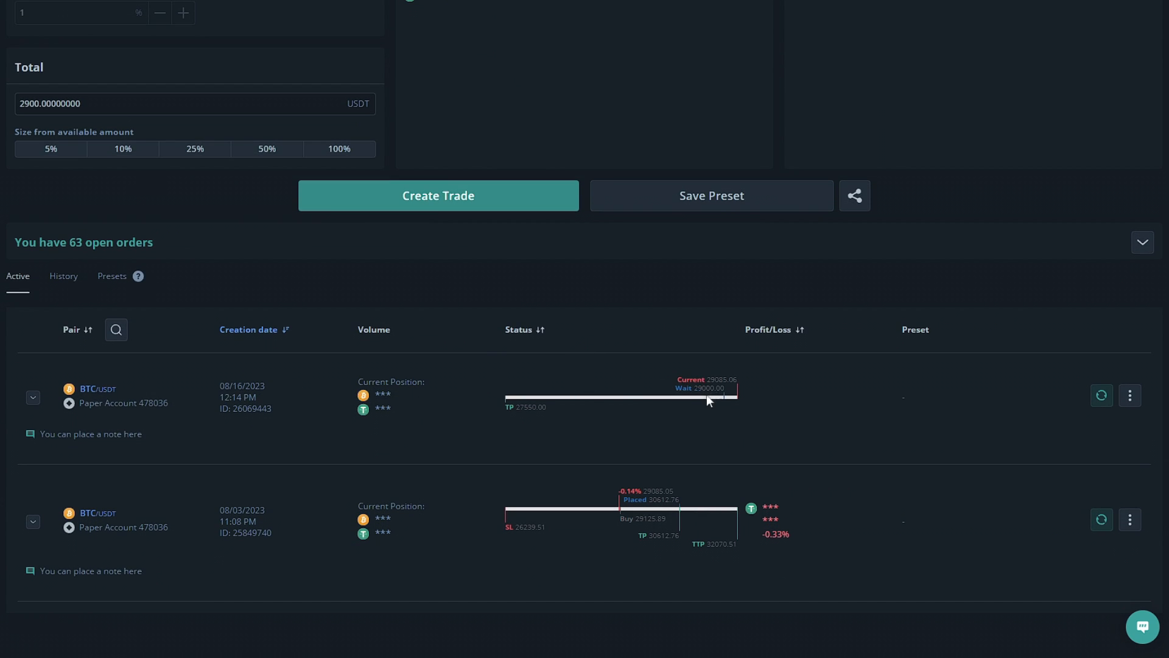
pyautogui.moveTo(523, 421)
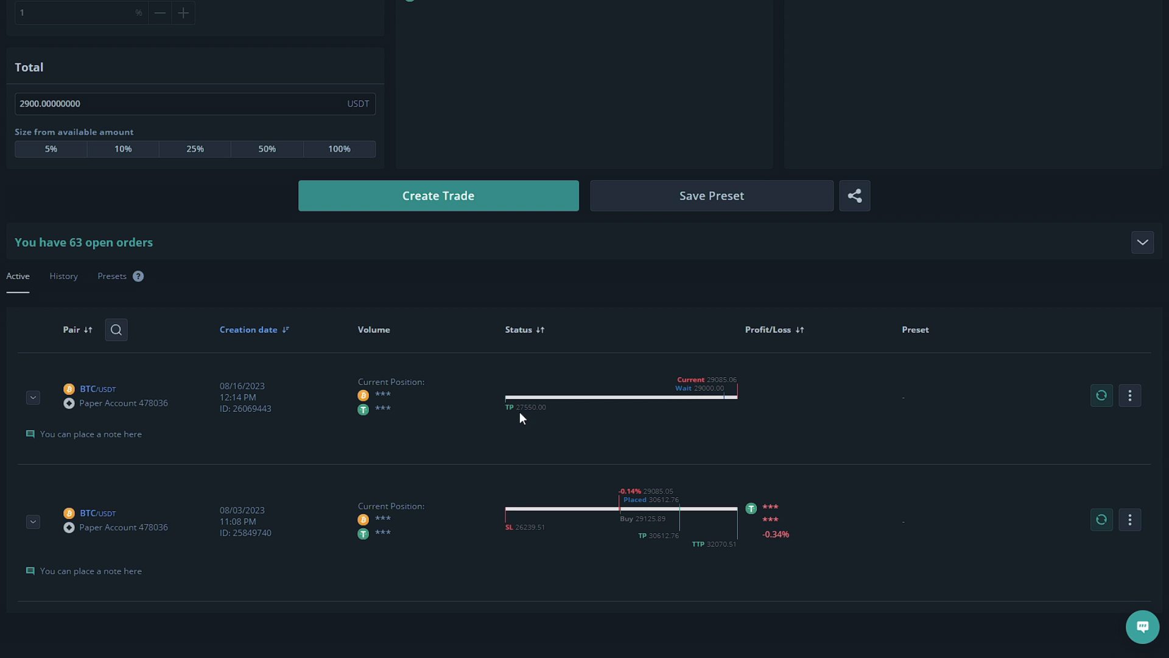
pyautogui.moveTo(521, 414)
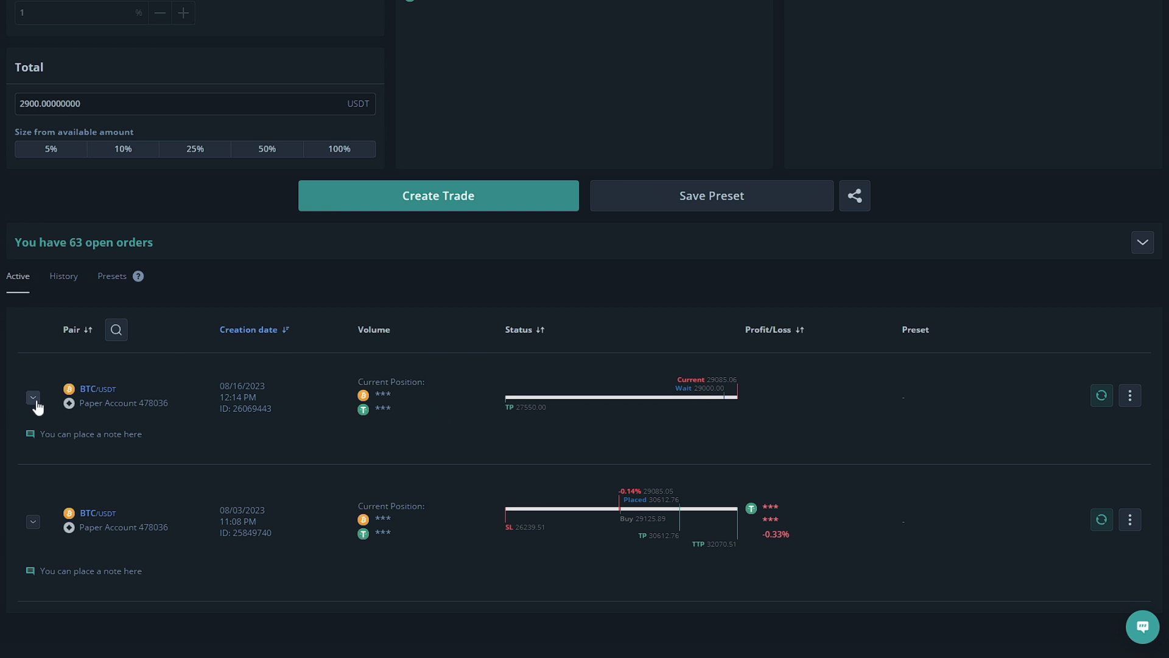
pyautogui.click(33, 396)
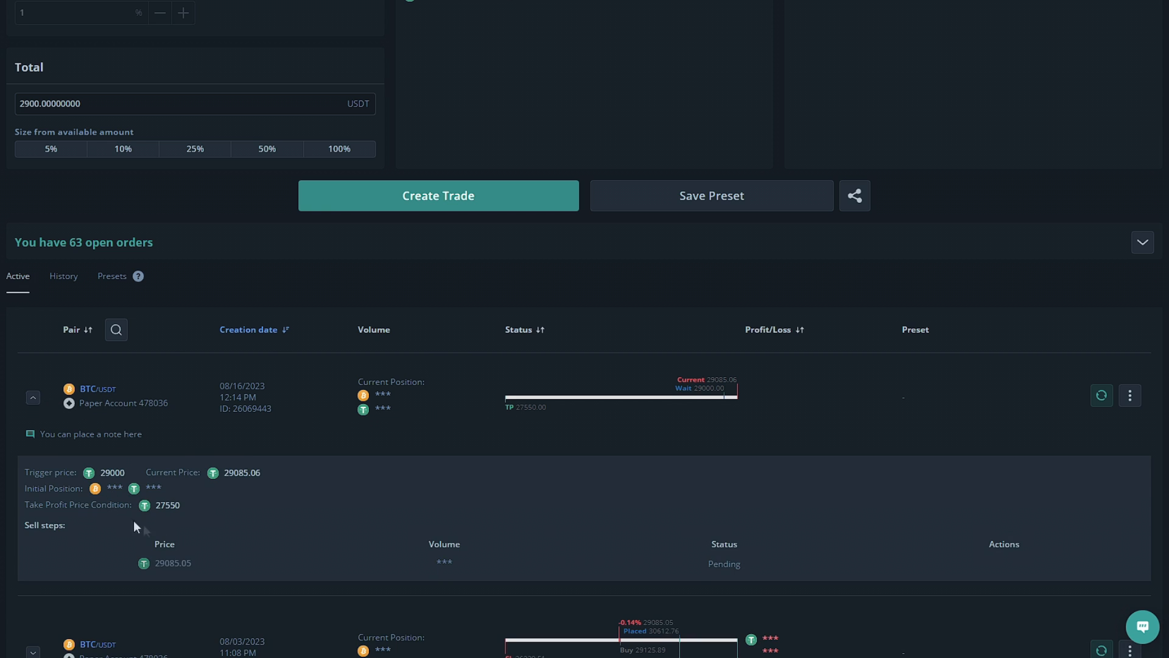
pyautogui.moveTo(223, 525)
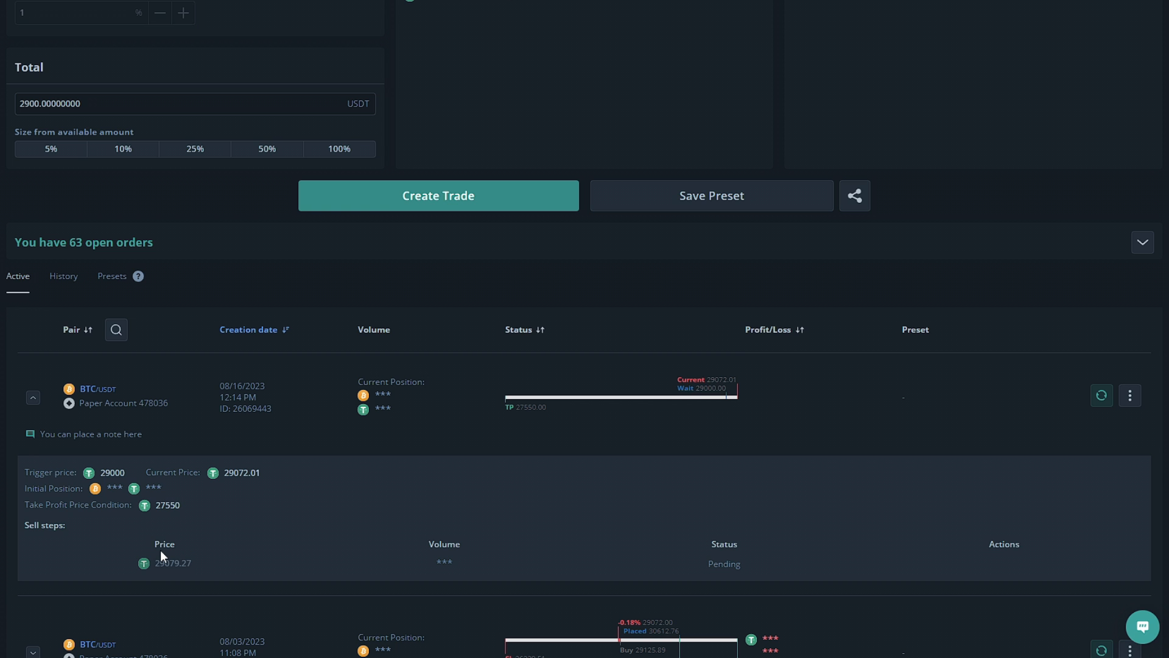
pyautogui.moveTo(437, 557)
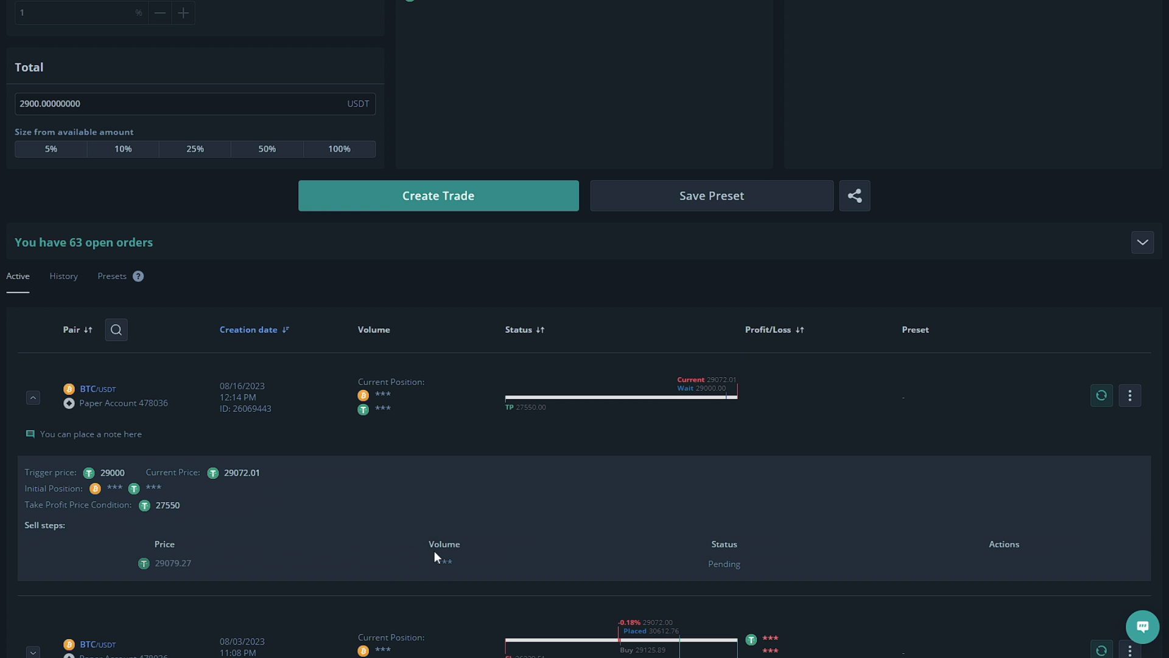
pyautogui.moveTo(718, 563)
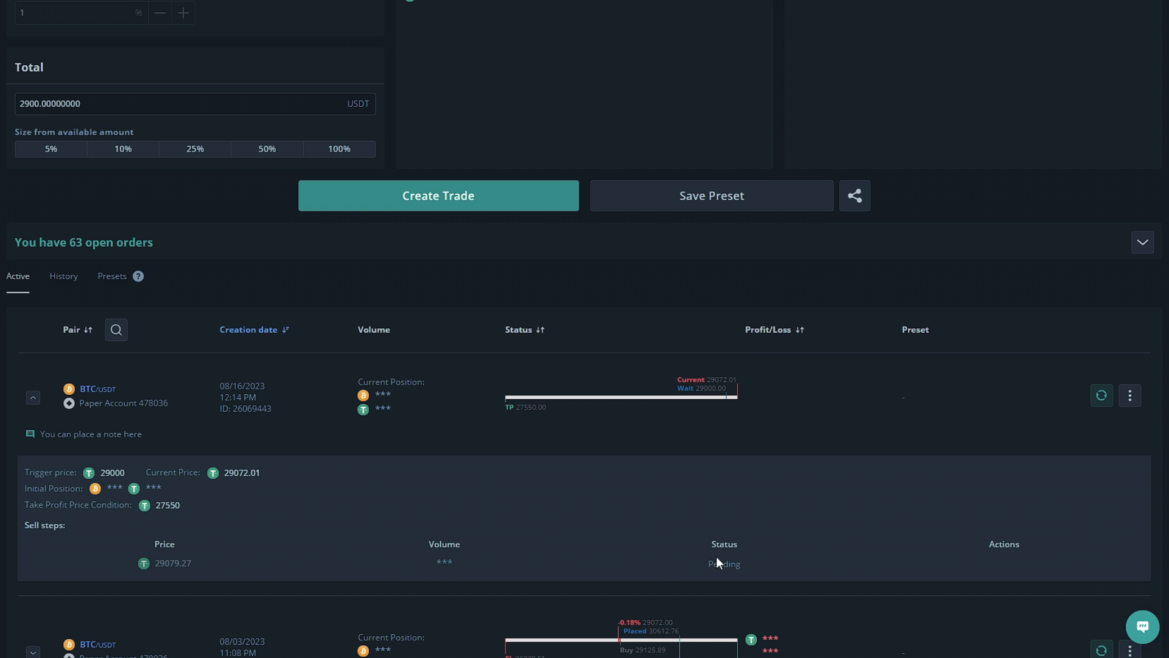
pyautogui.moveTo(1019, 549)
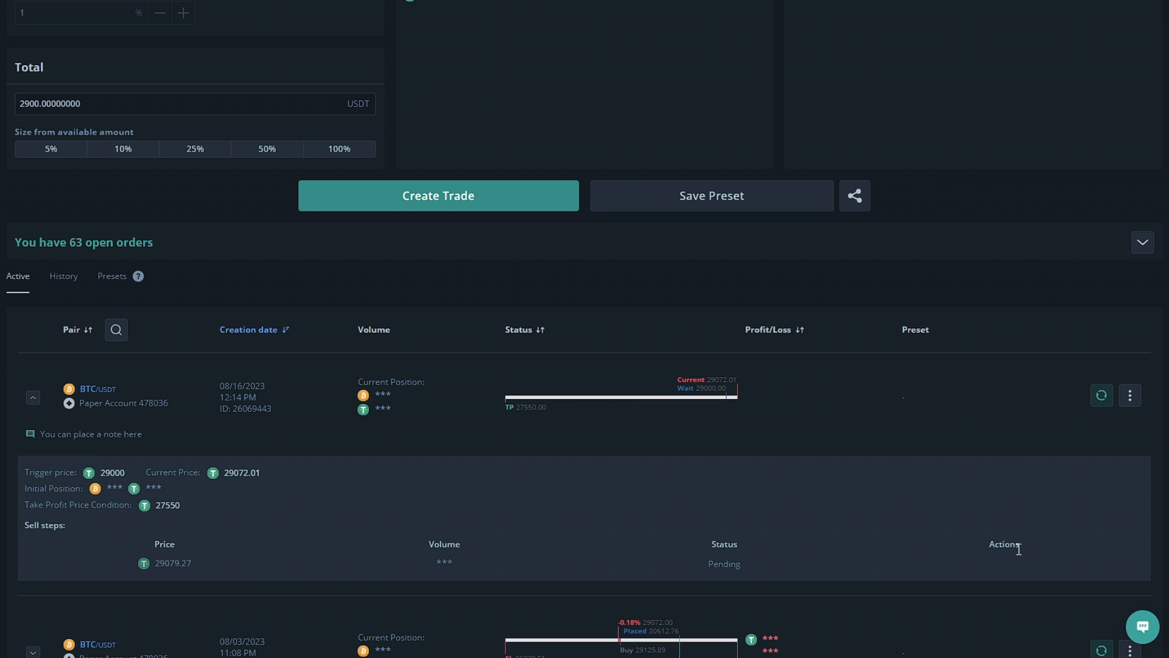
pyautogui.scroll(3)
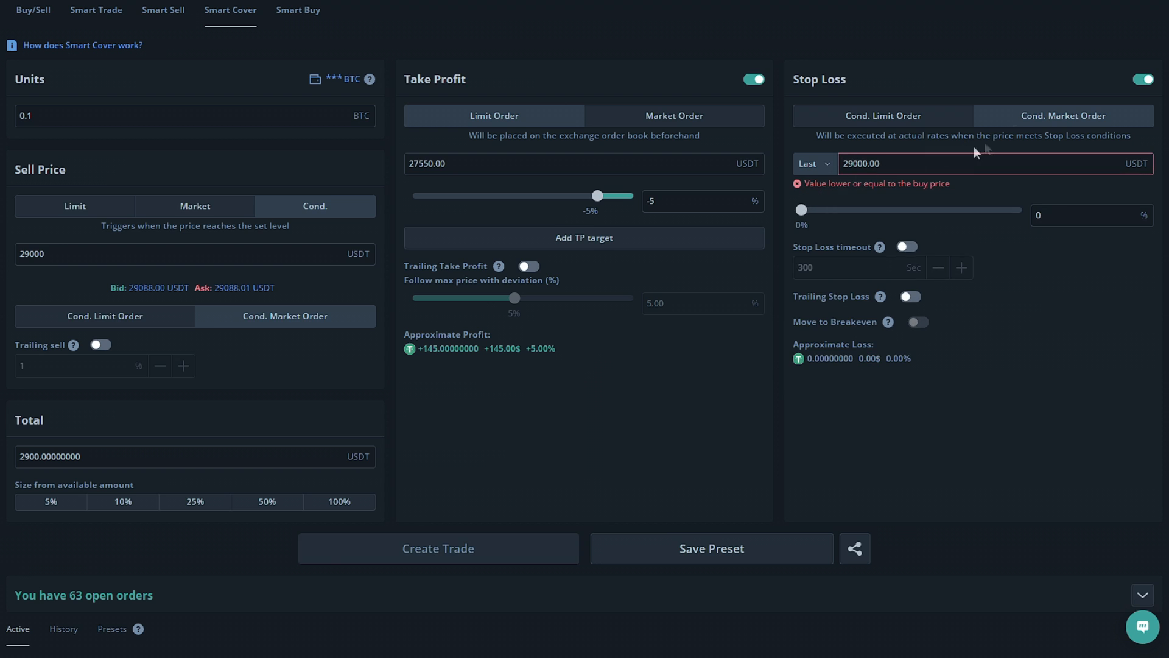
pyautogui.click(1140, 79)
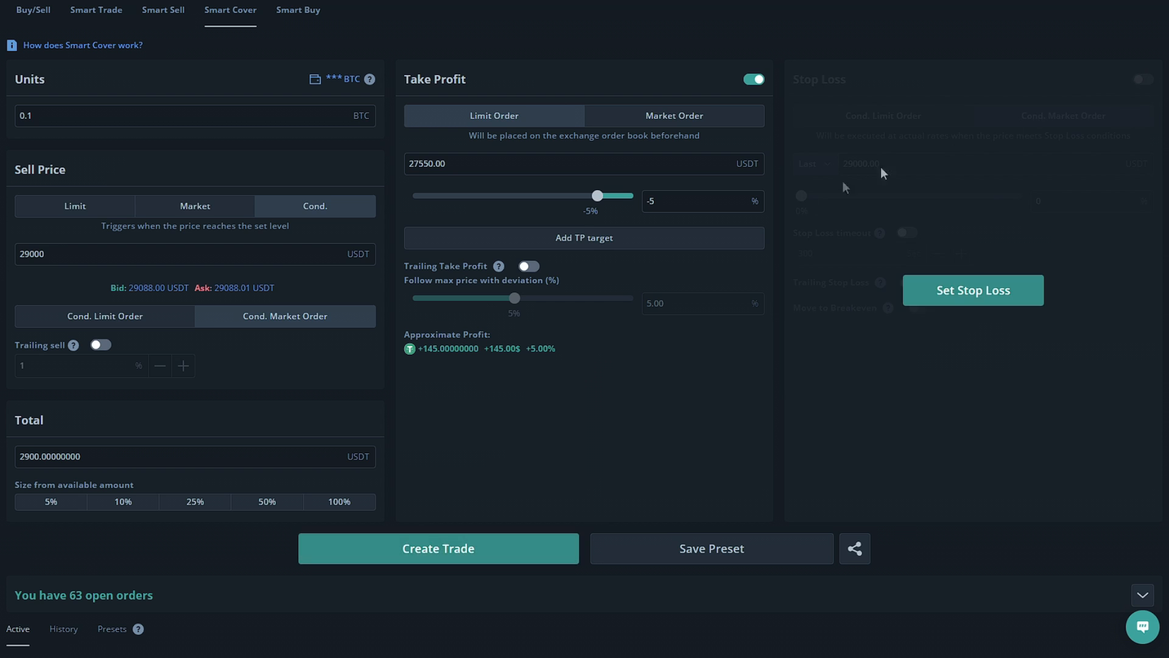
pyautogui.moveTo(609, 345)
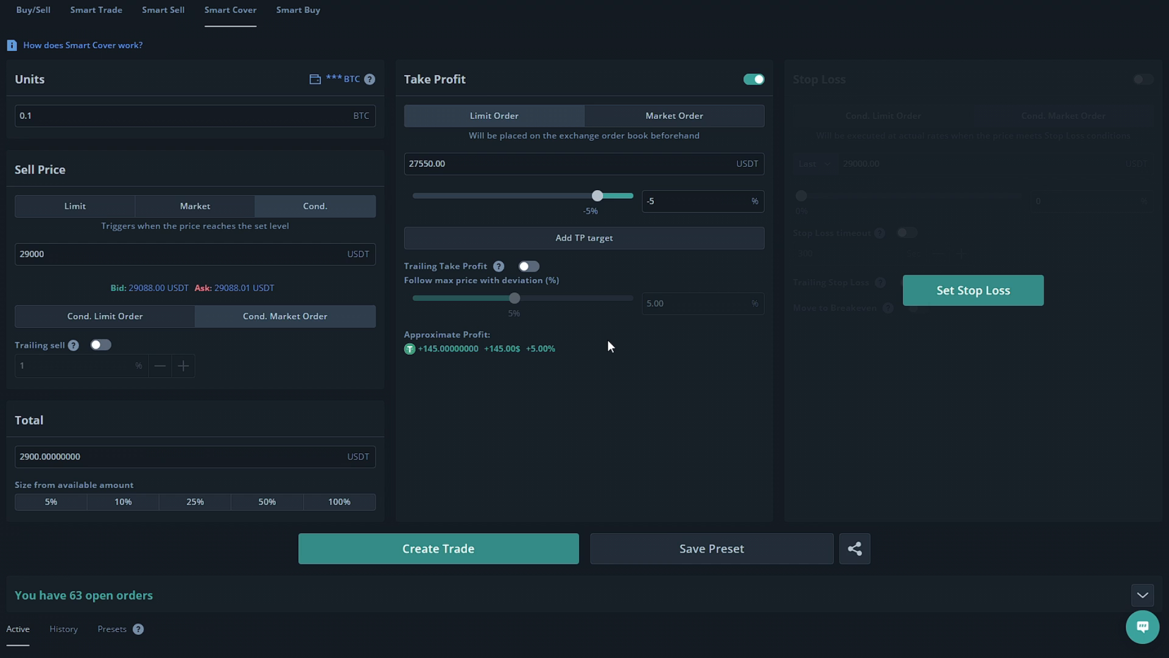
pyautogui.moveTo(609, 346)
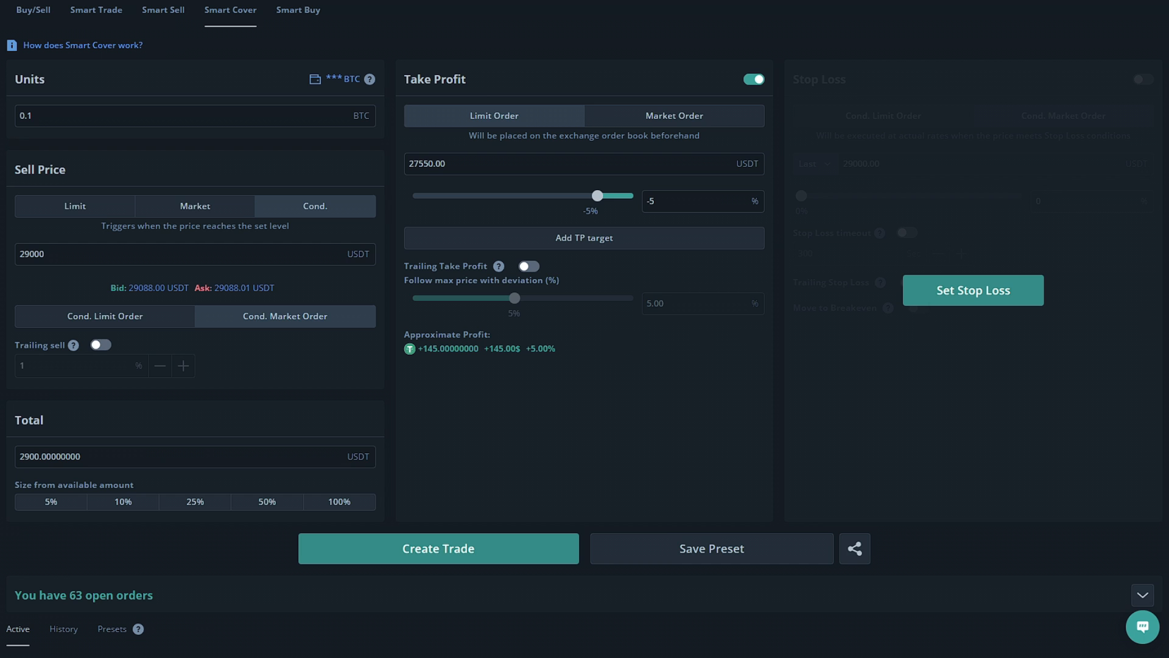